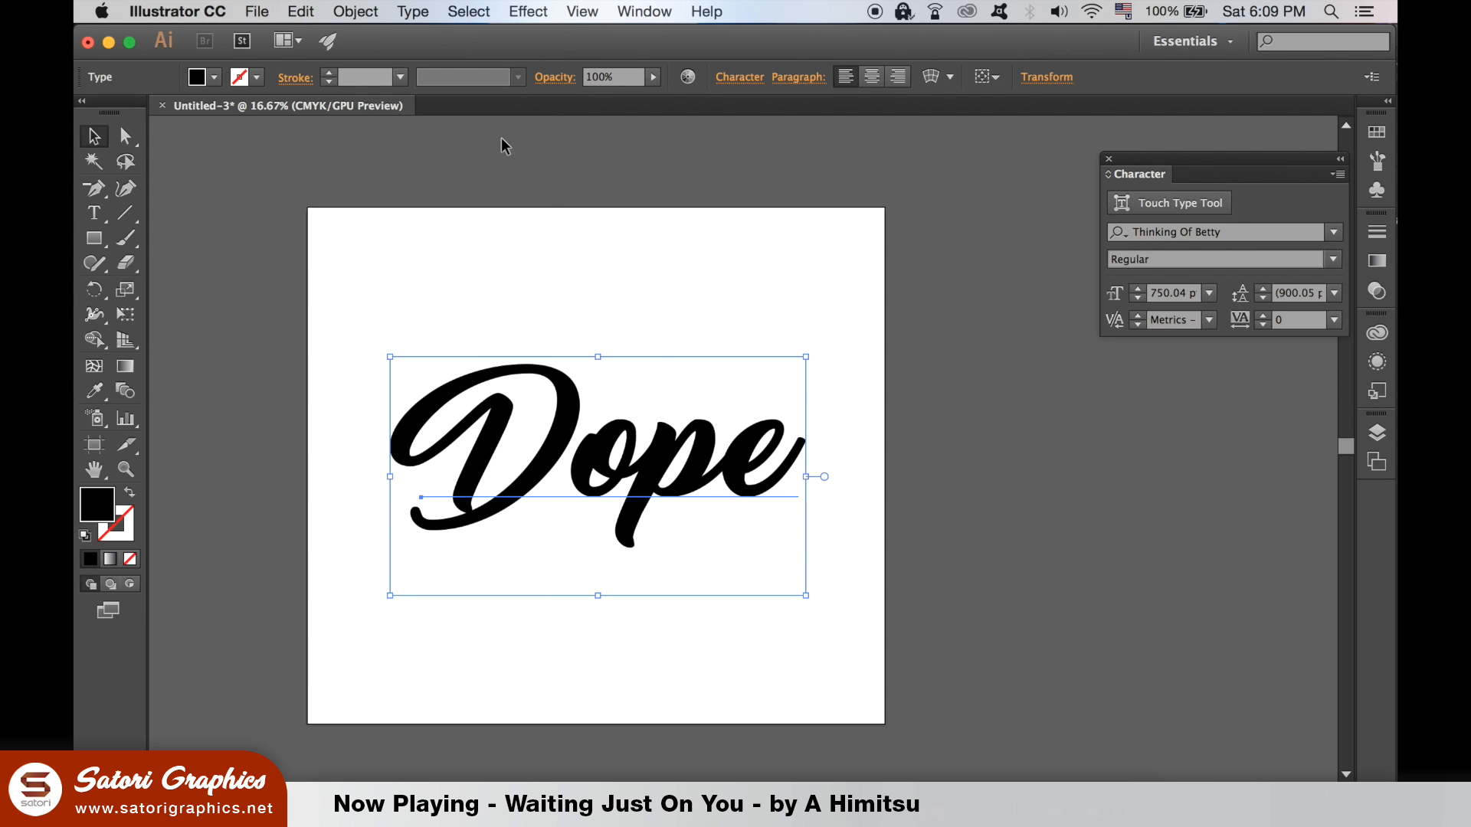
Outline and ungroup the 'Dope' text, then select the 'ope' letters.
left_click(412, 11)
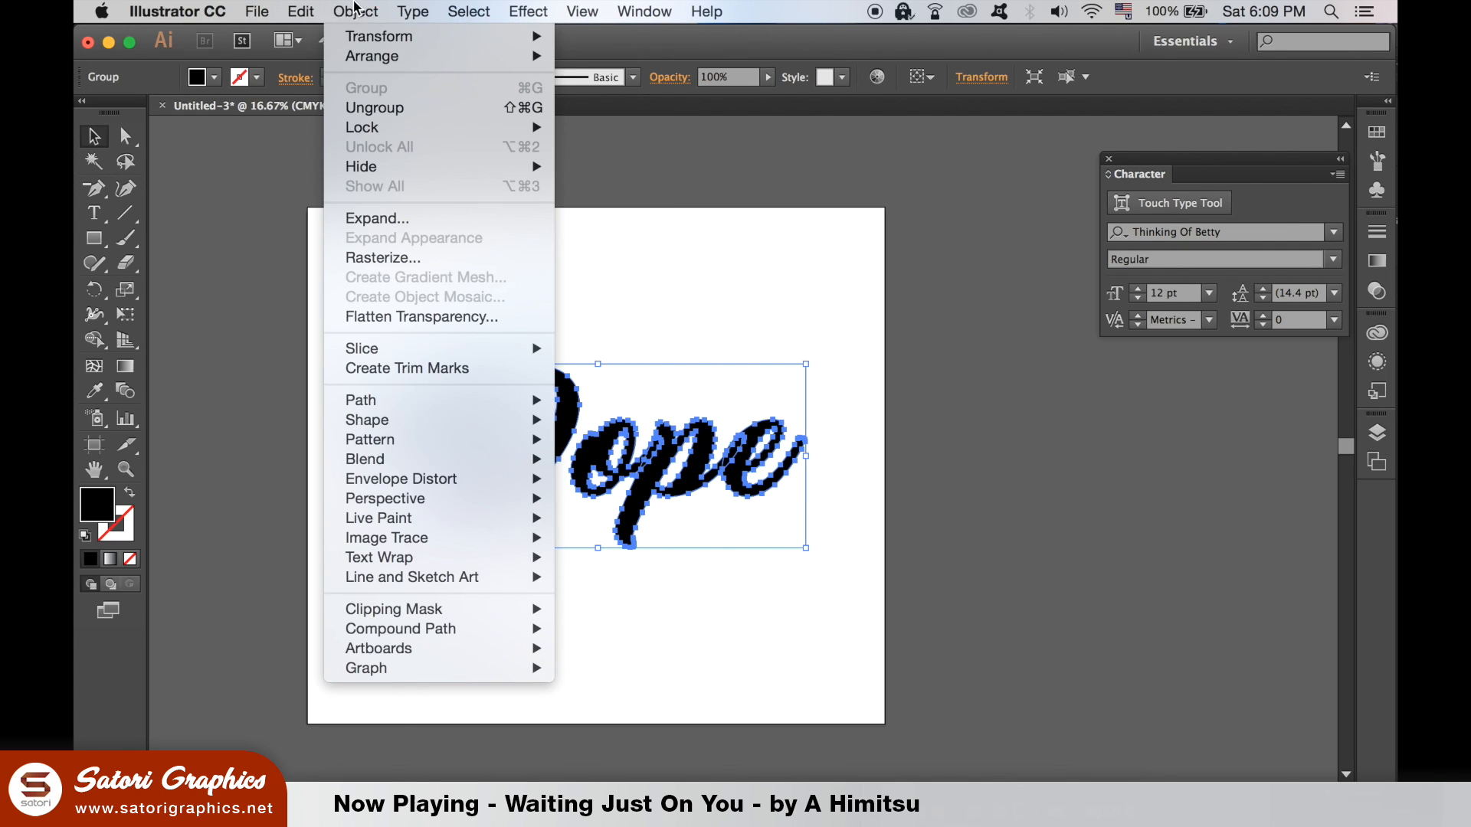
mouse_move(379, 36)
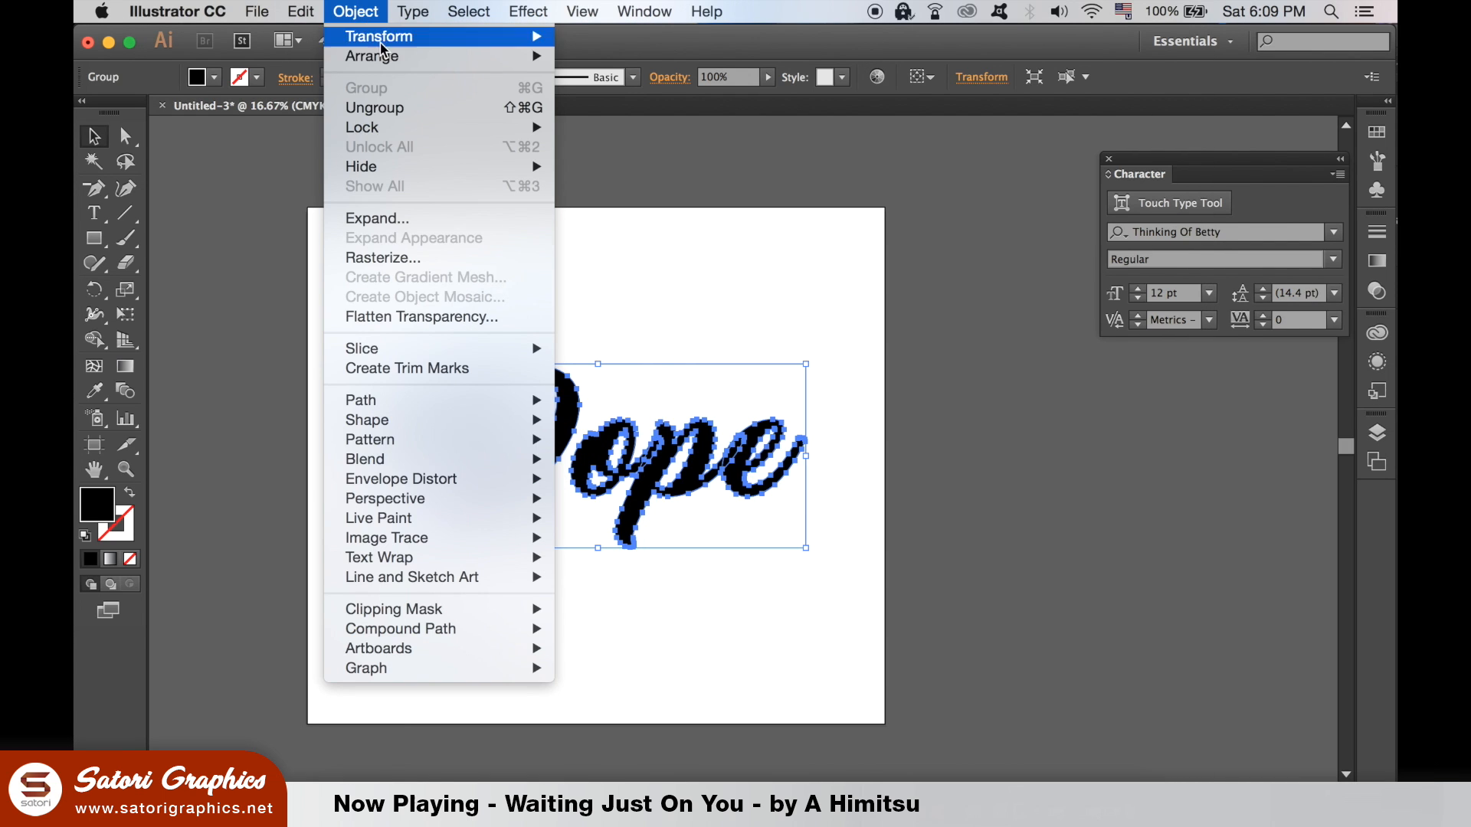
mouse_move(373, 107)
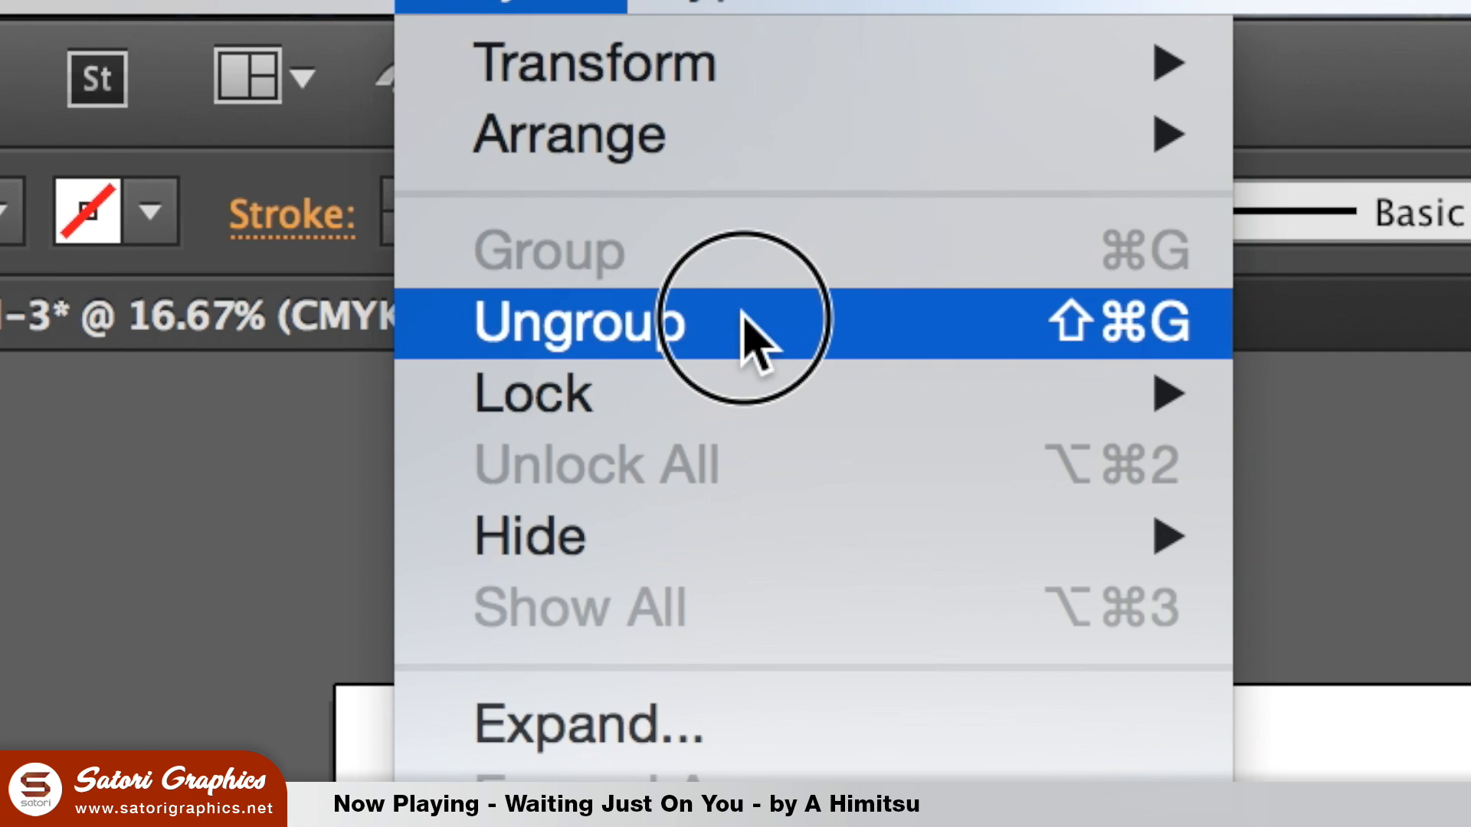
left_click(577, 322)
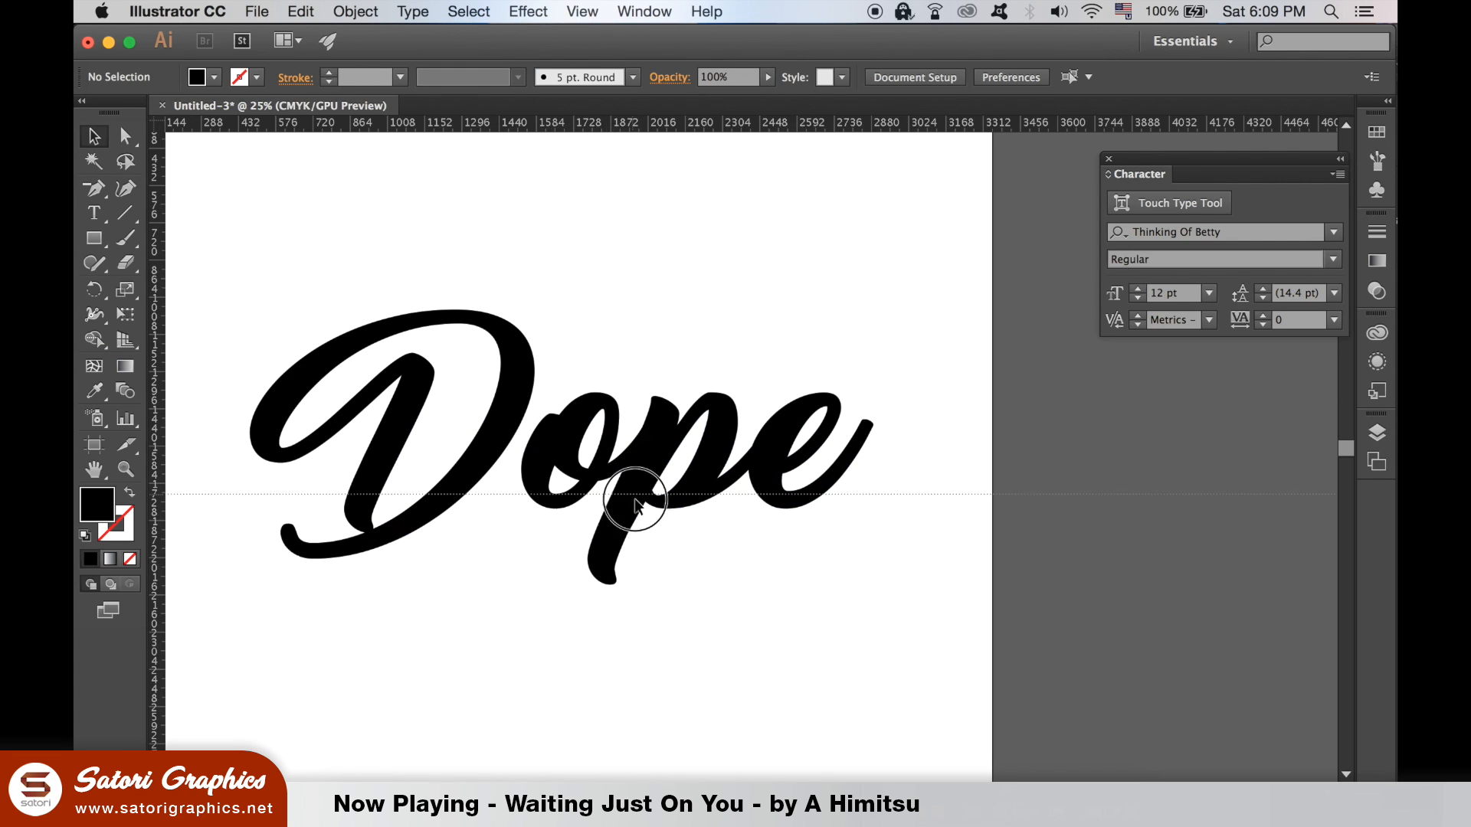
left_click(802, 450)
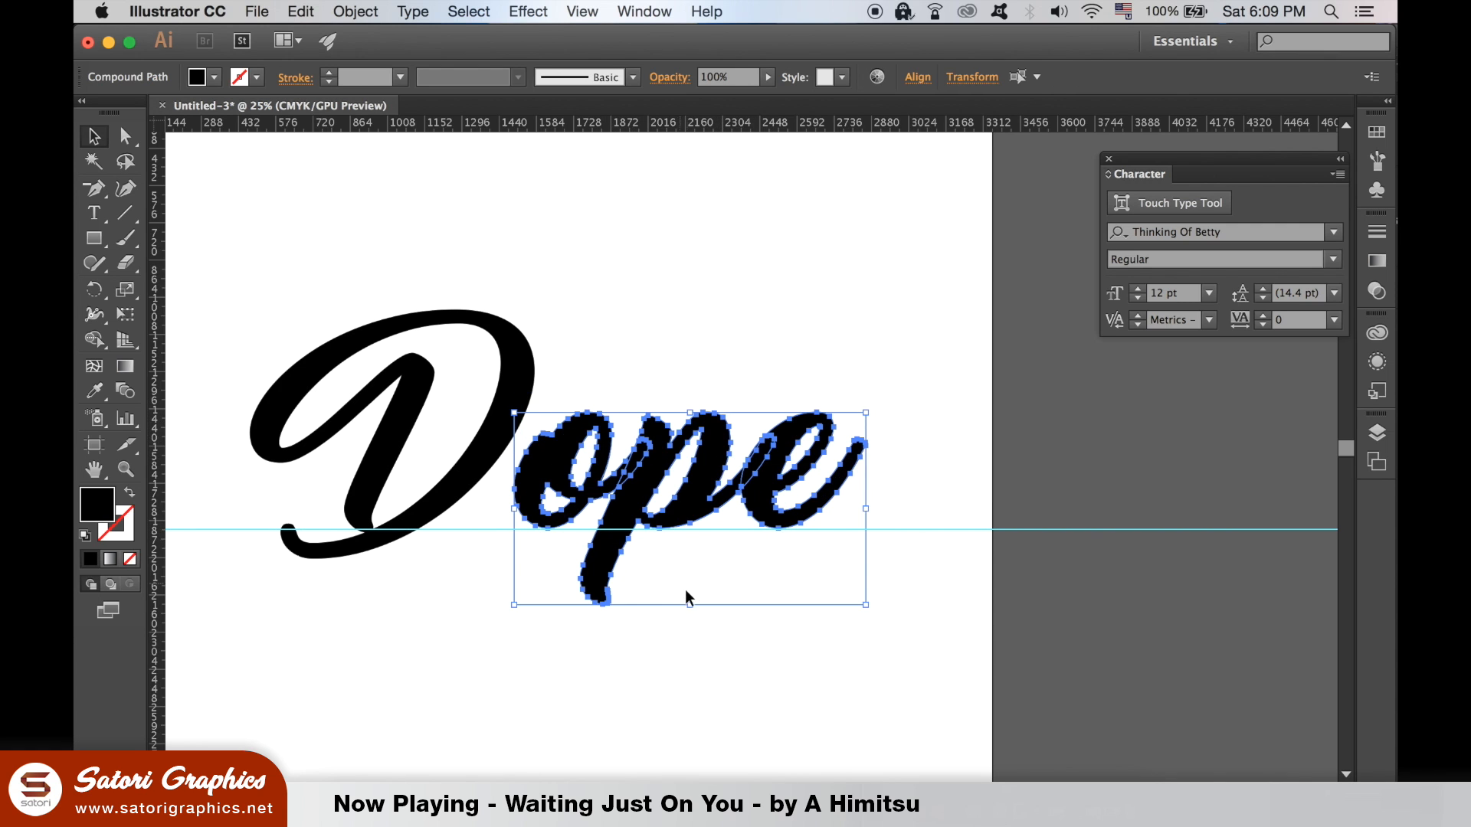
left_click(722, 591)
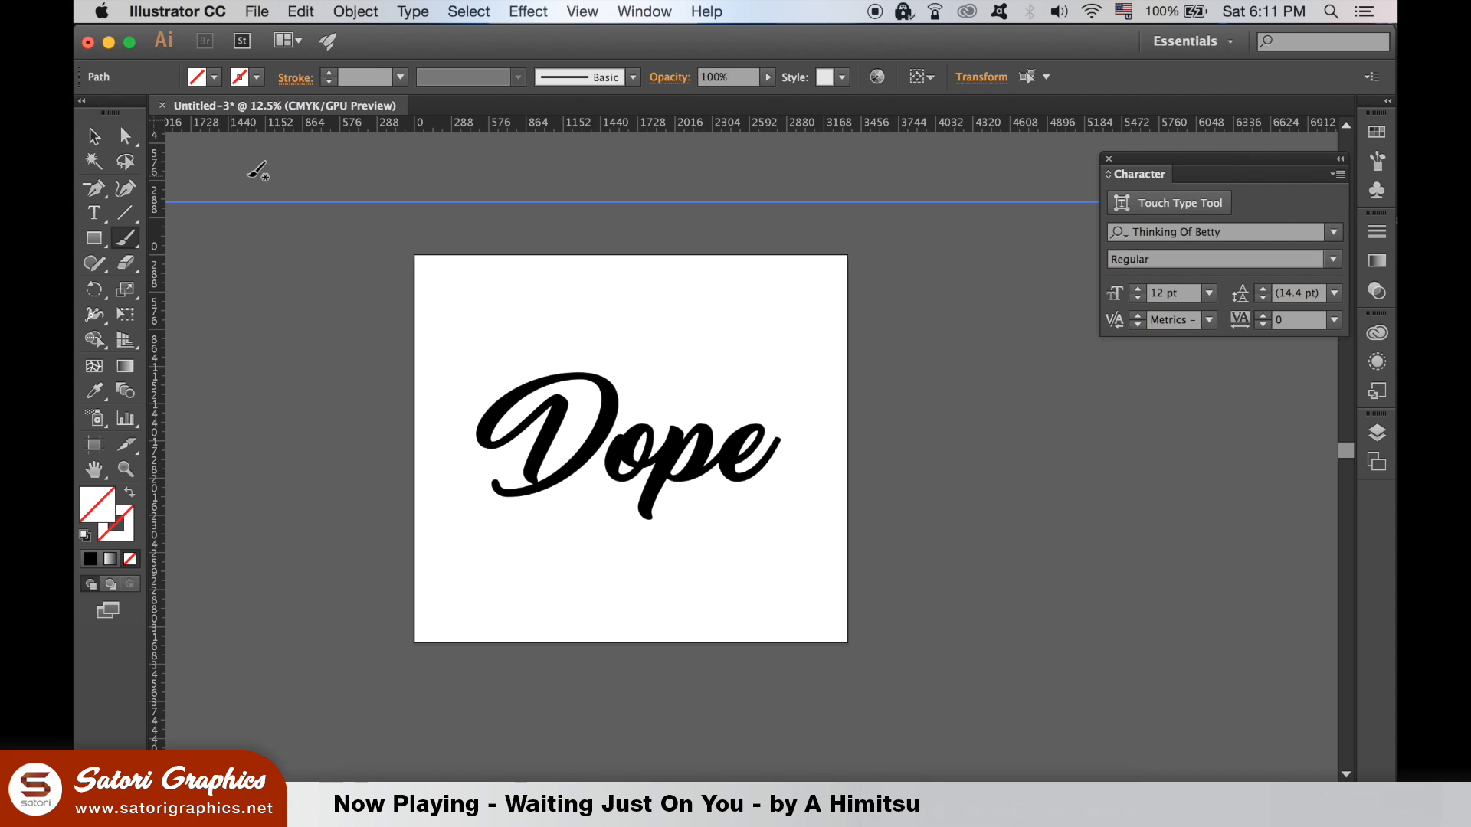
mouse_move(334, 143)
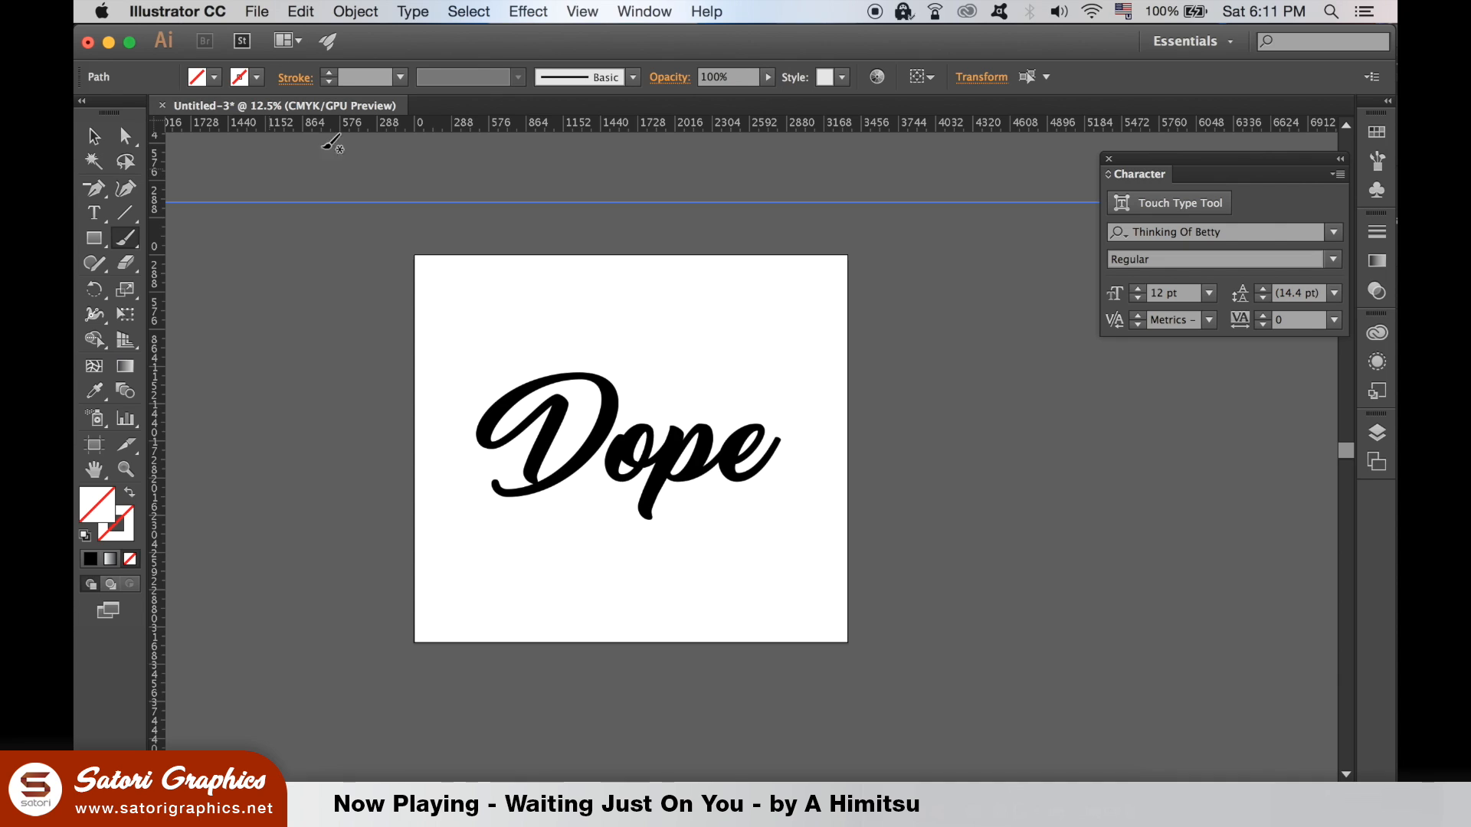
Create a calligraphic brush: 124° angle, 79% roundness, 108 pt with 30 pt pressure variation.
left_click(632, 77)
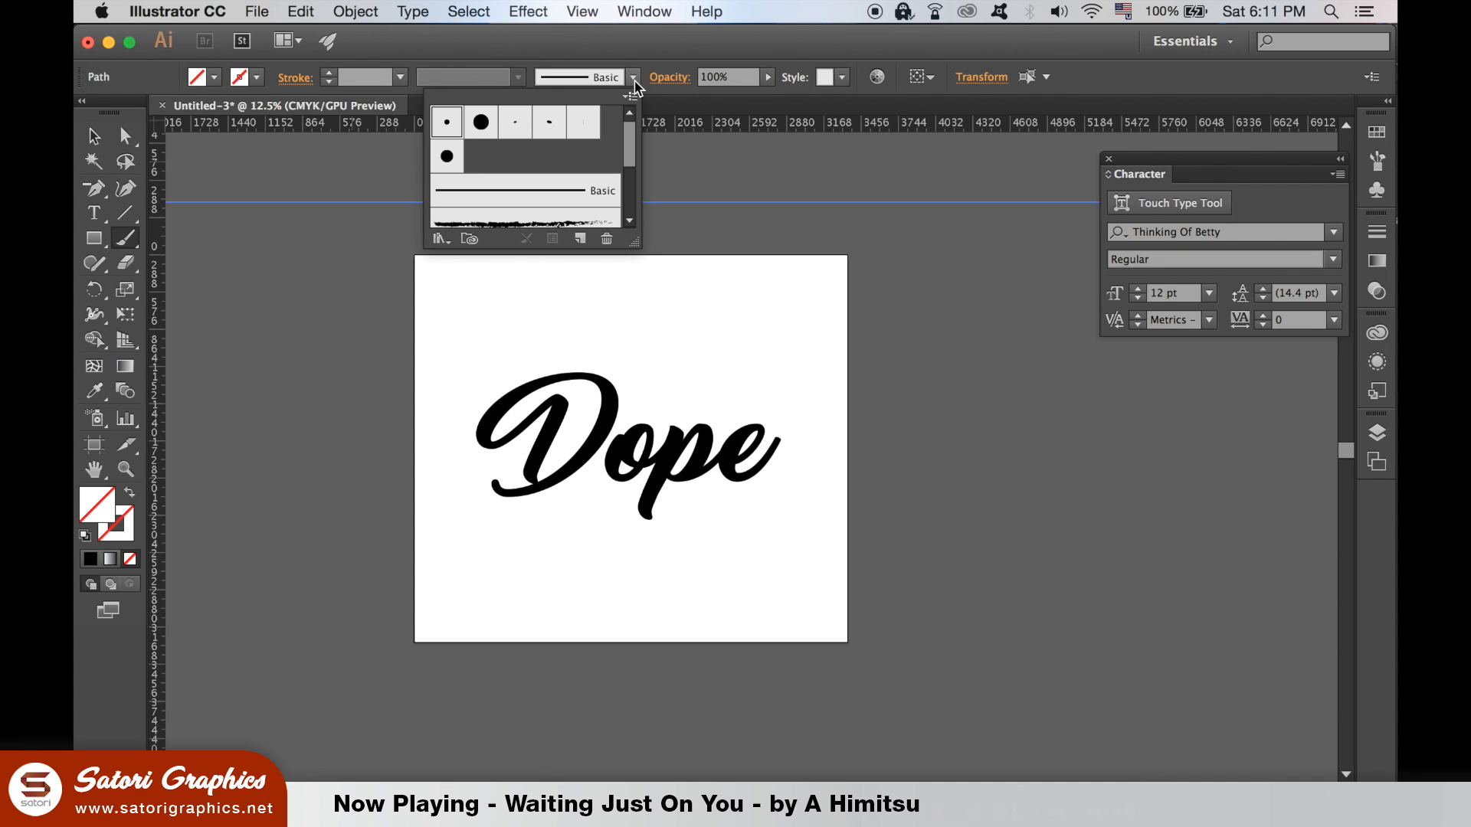
left_click(631, 94)
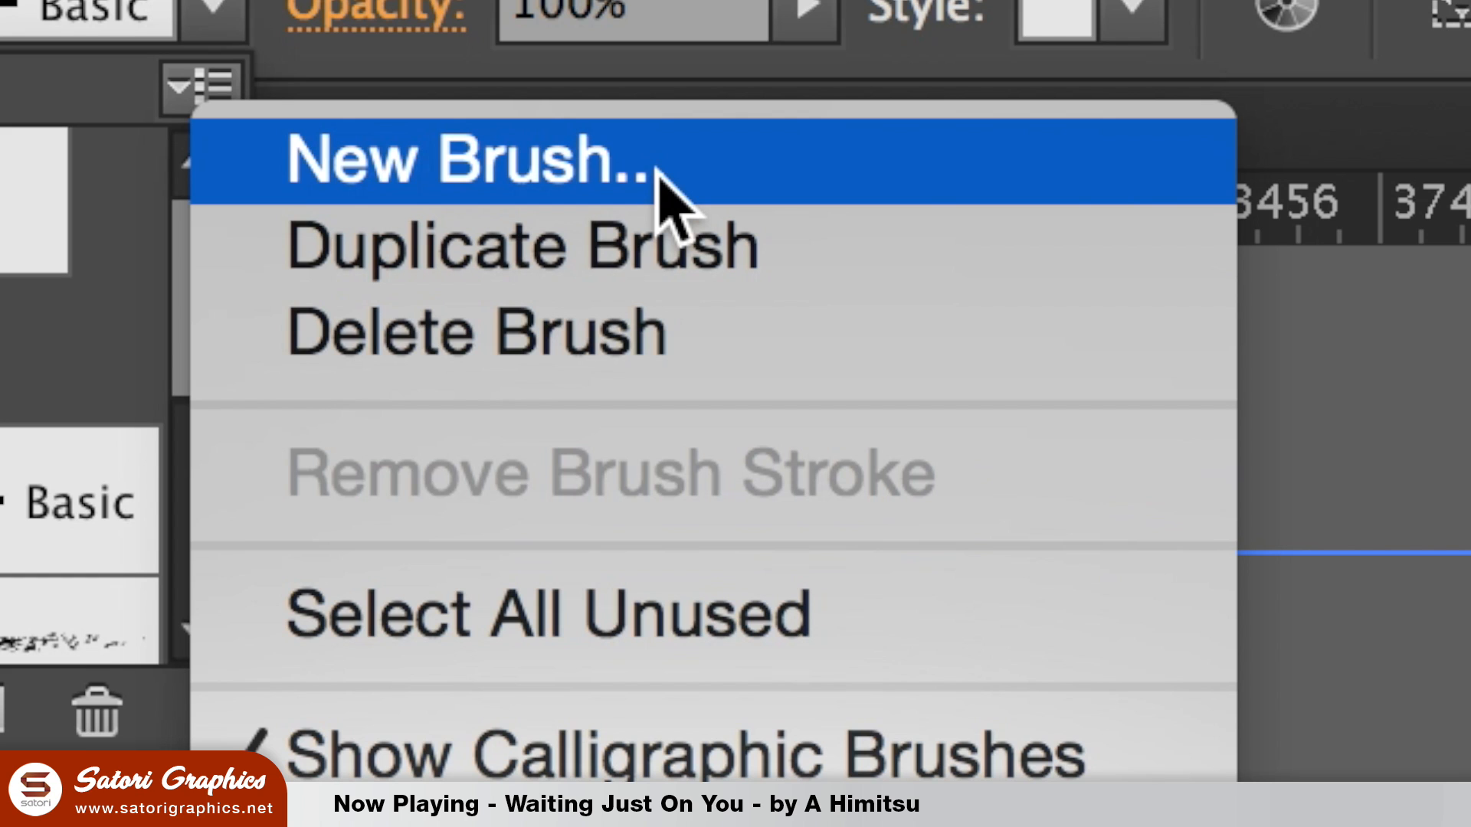
left_click(467, 157)
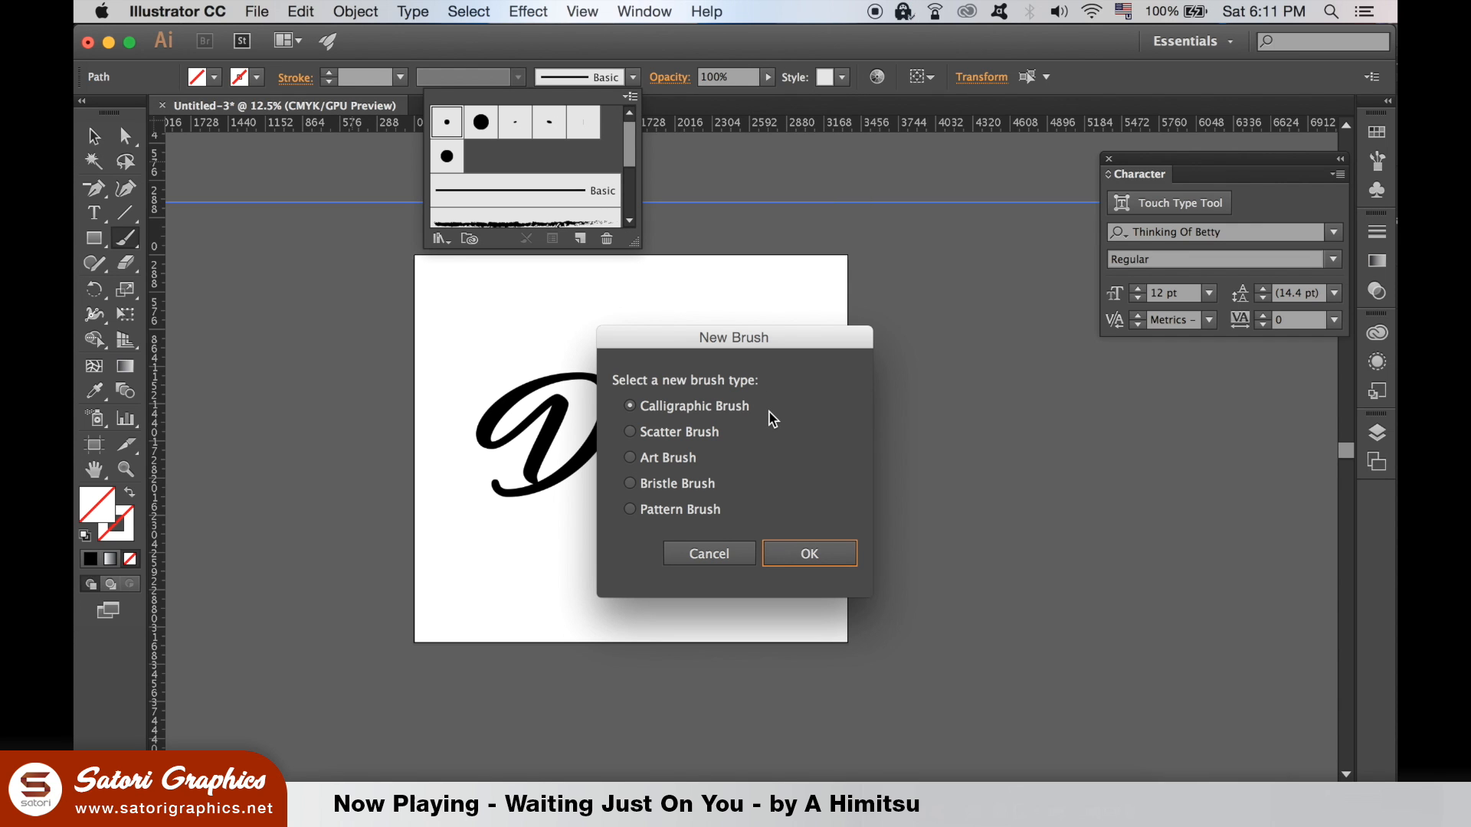
left_click(809, 553)
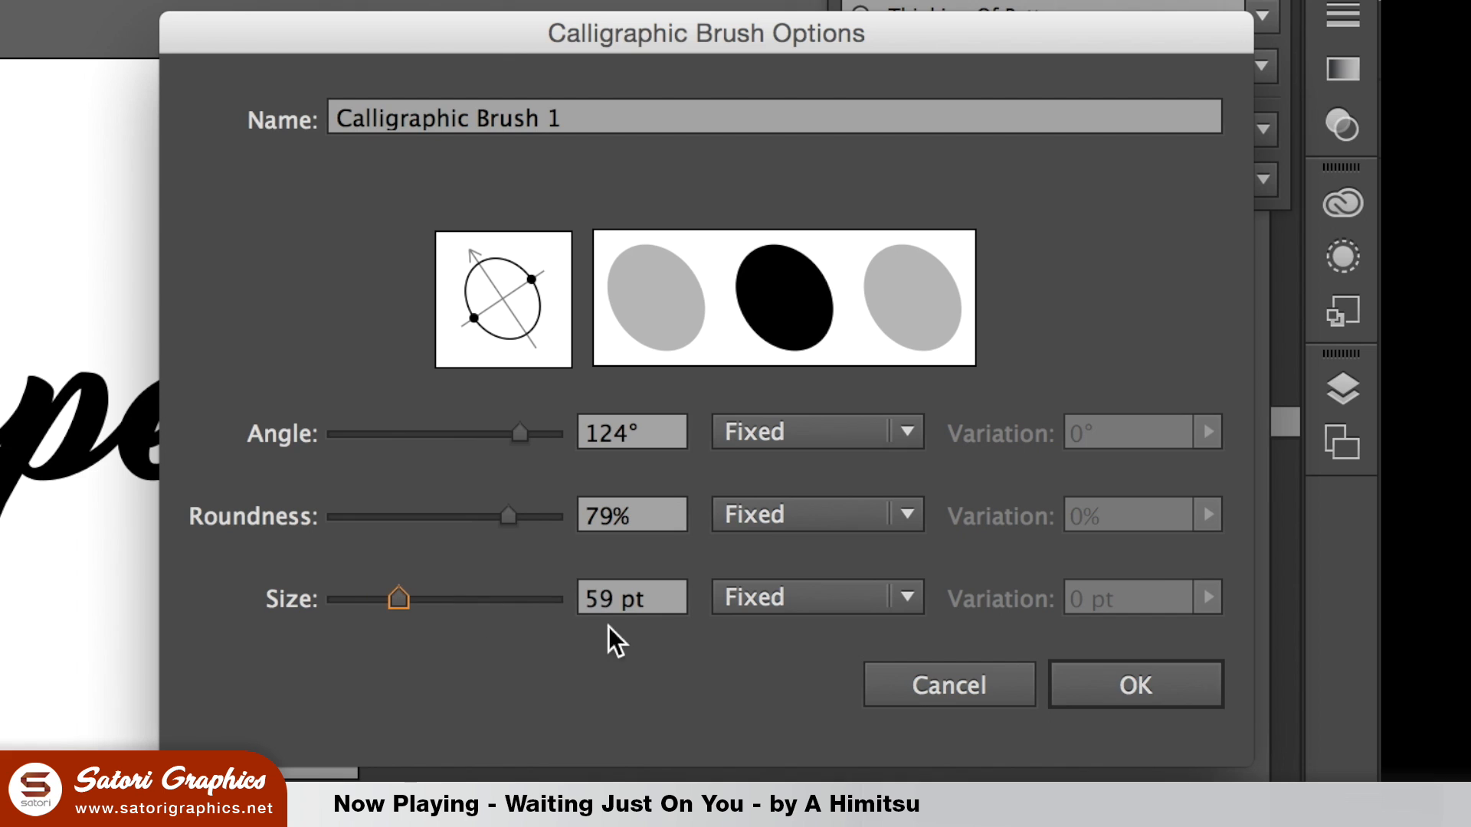
left_click(816, 598)
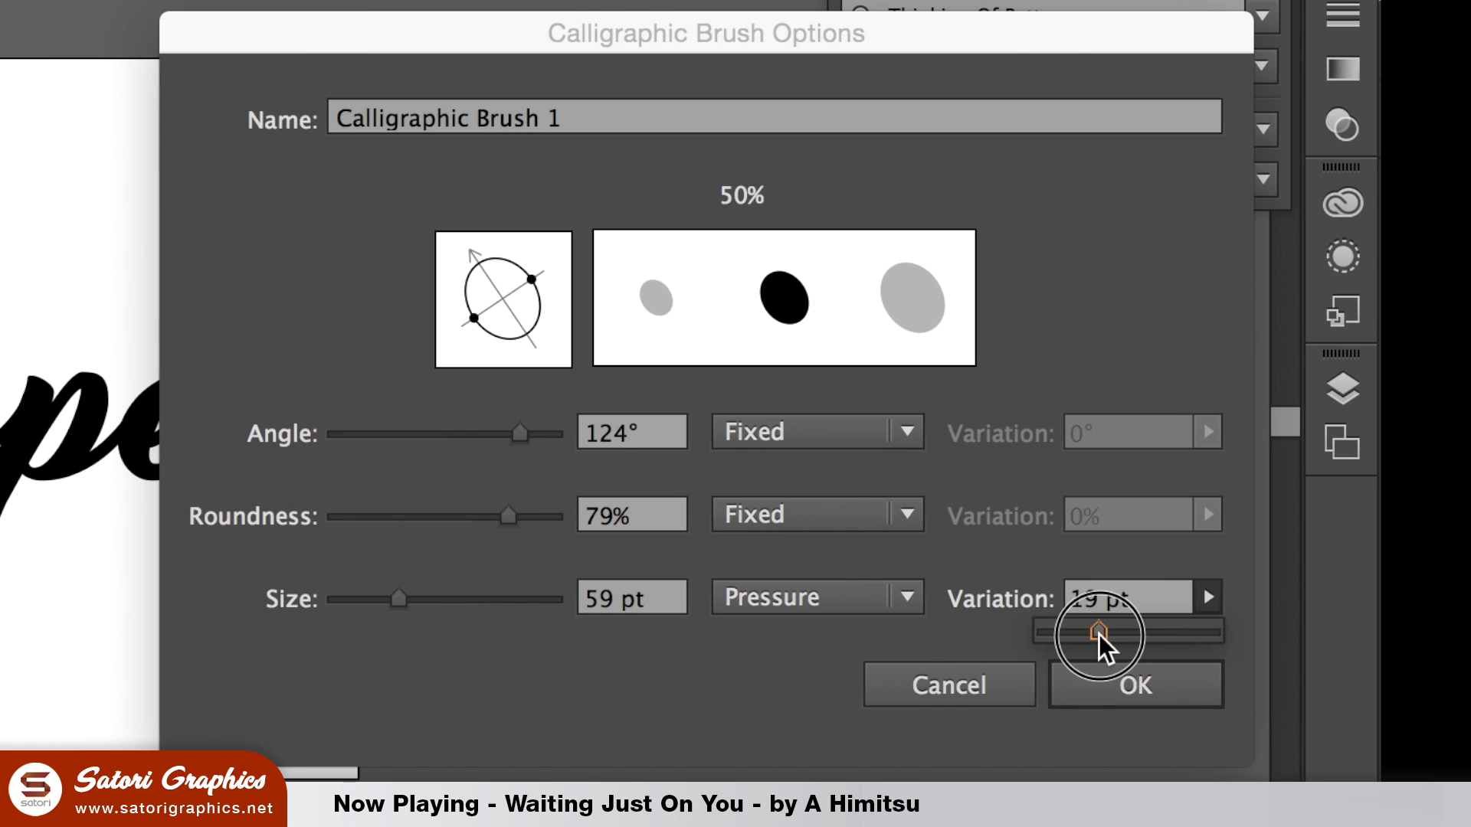
left_click(1134, 684)
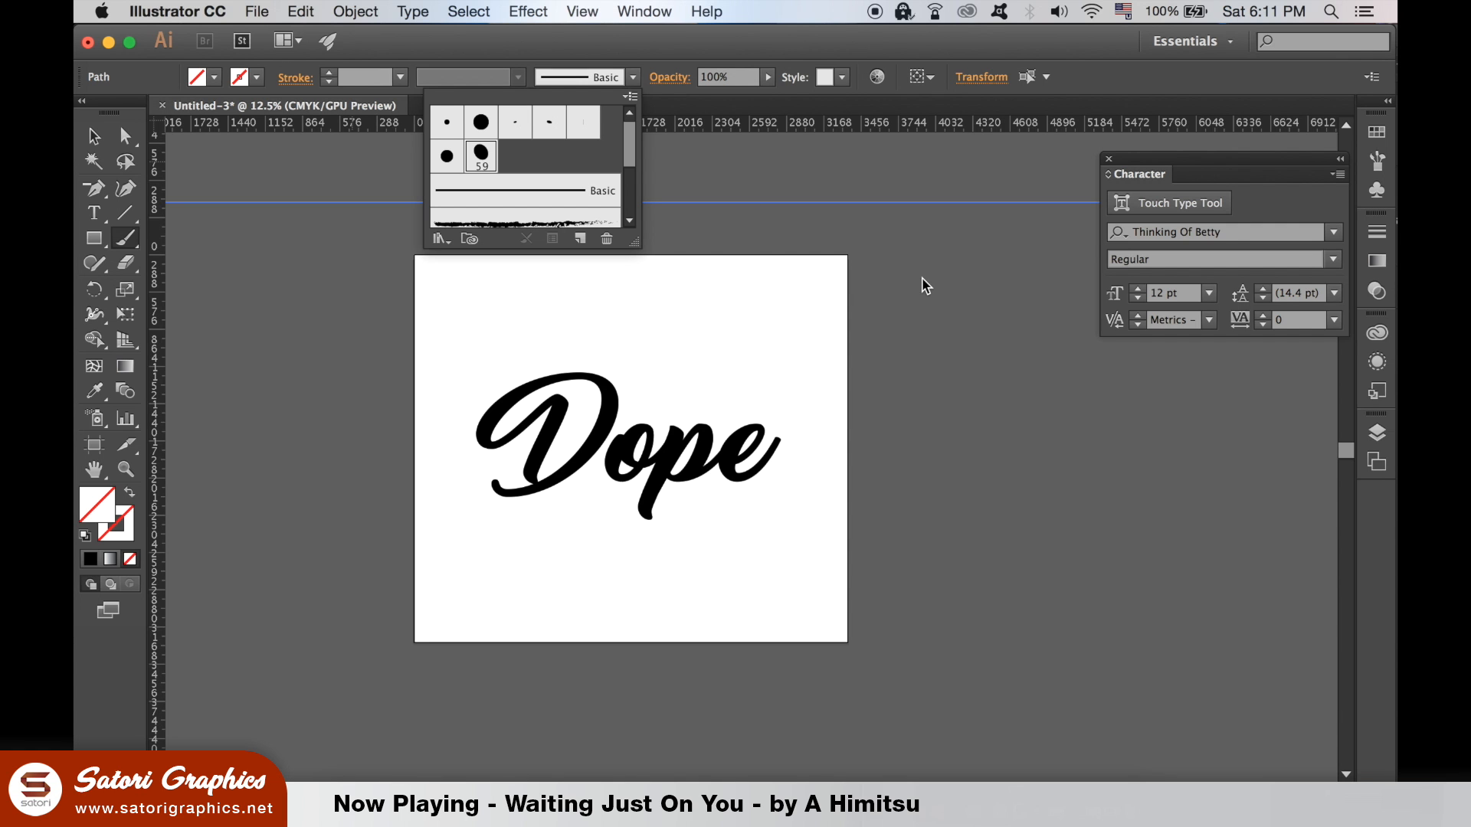
mouse_move(820, 17)
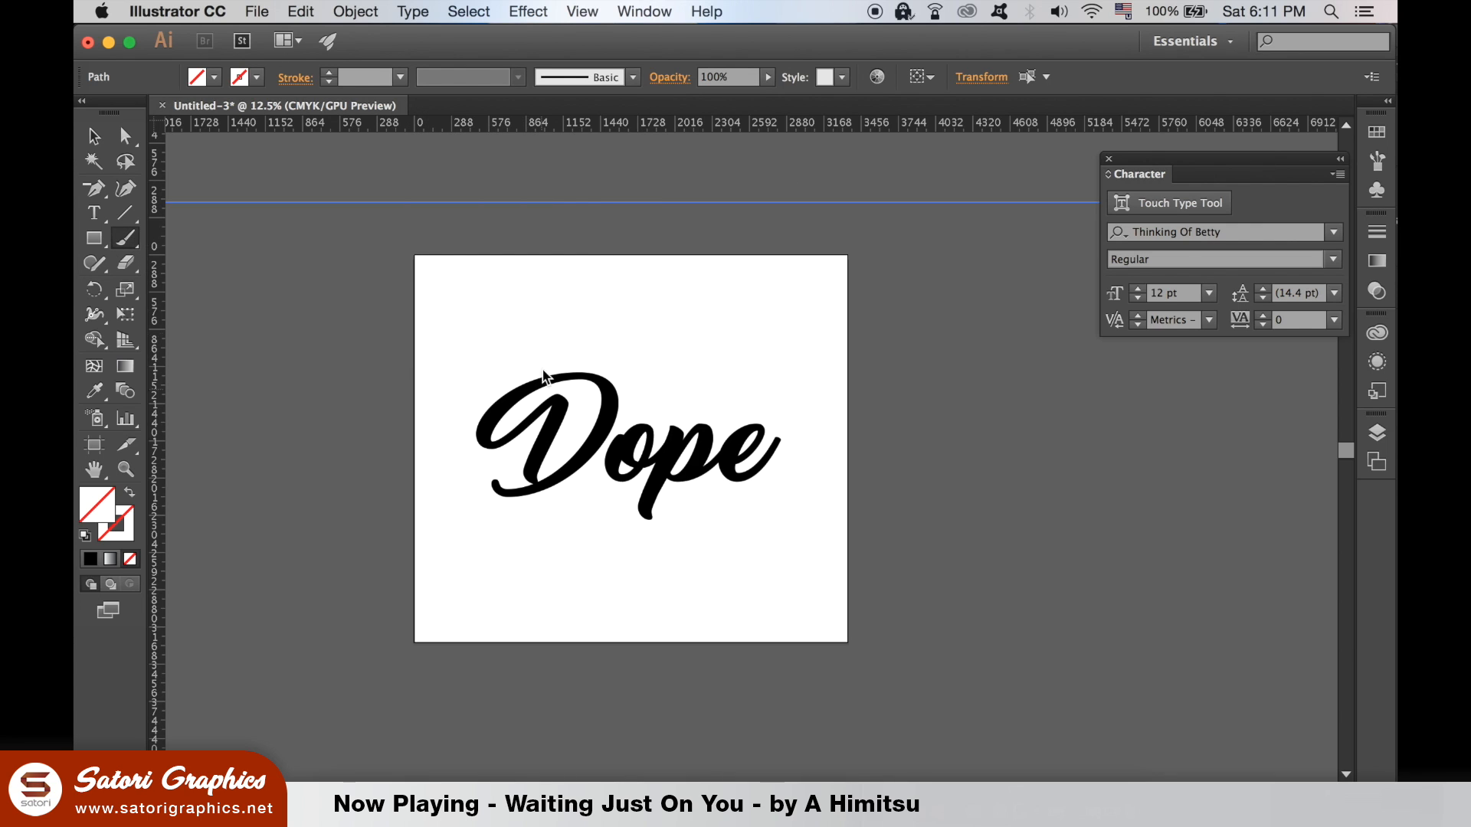
mouse_move(493, 6)
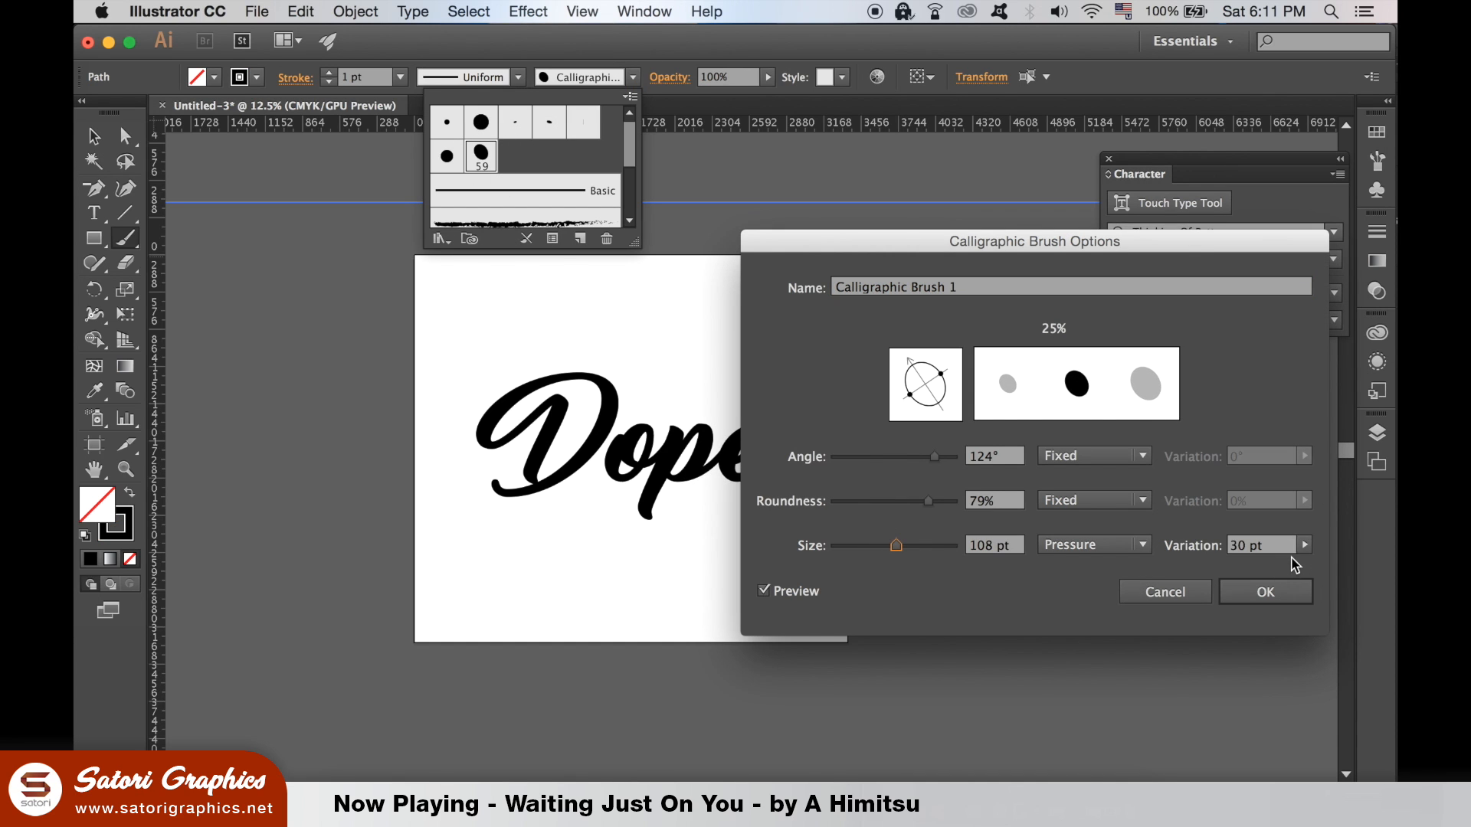
left_click(1263, 592)
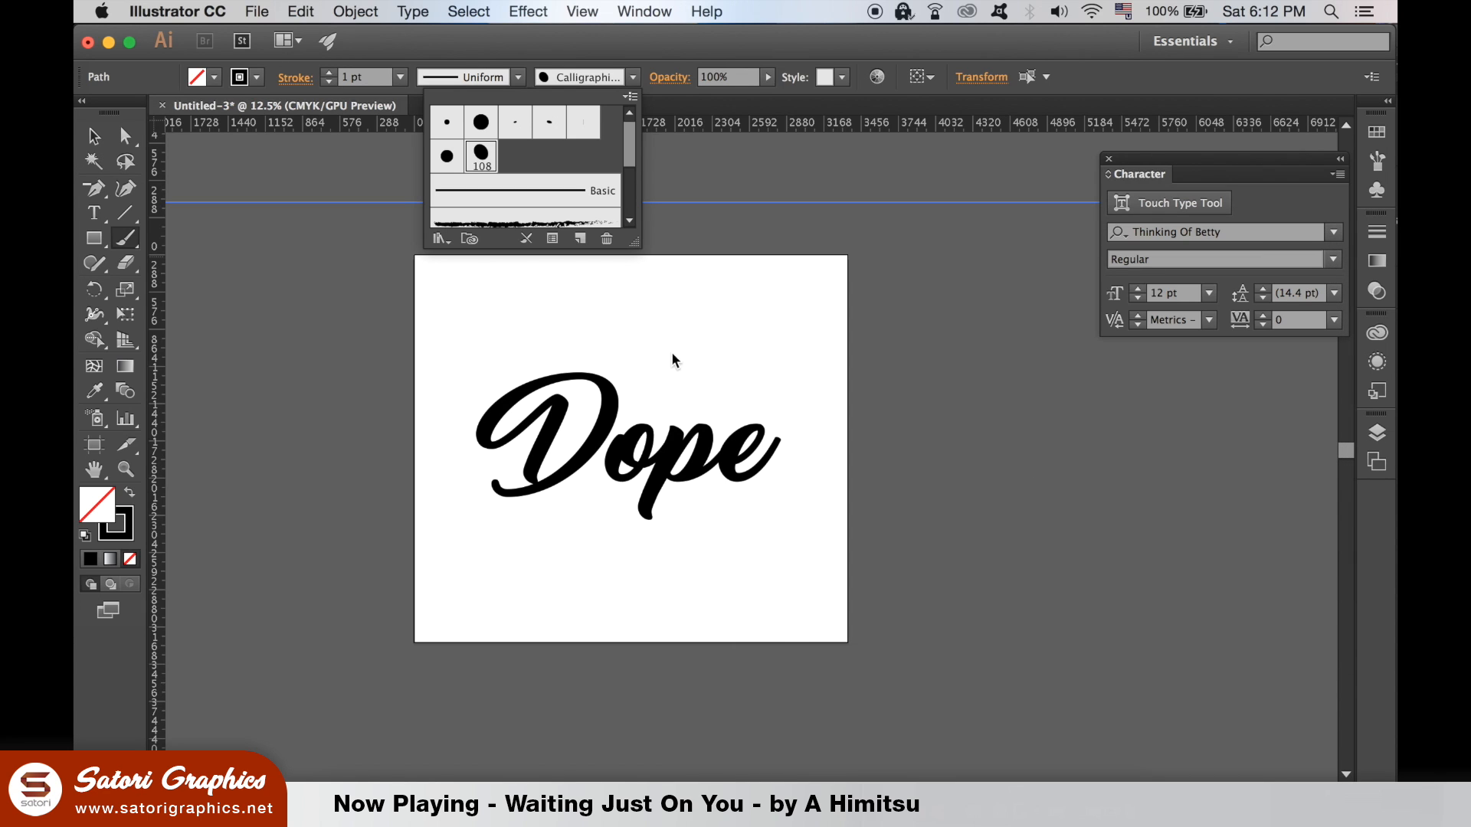
Paint a tapered swoosh above 'Dope' and outline its stroke into a filled shape.
left_click(538, 585)
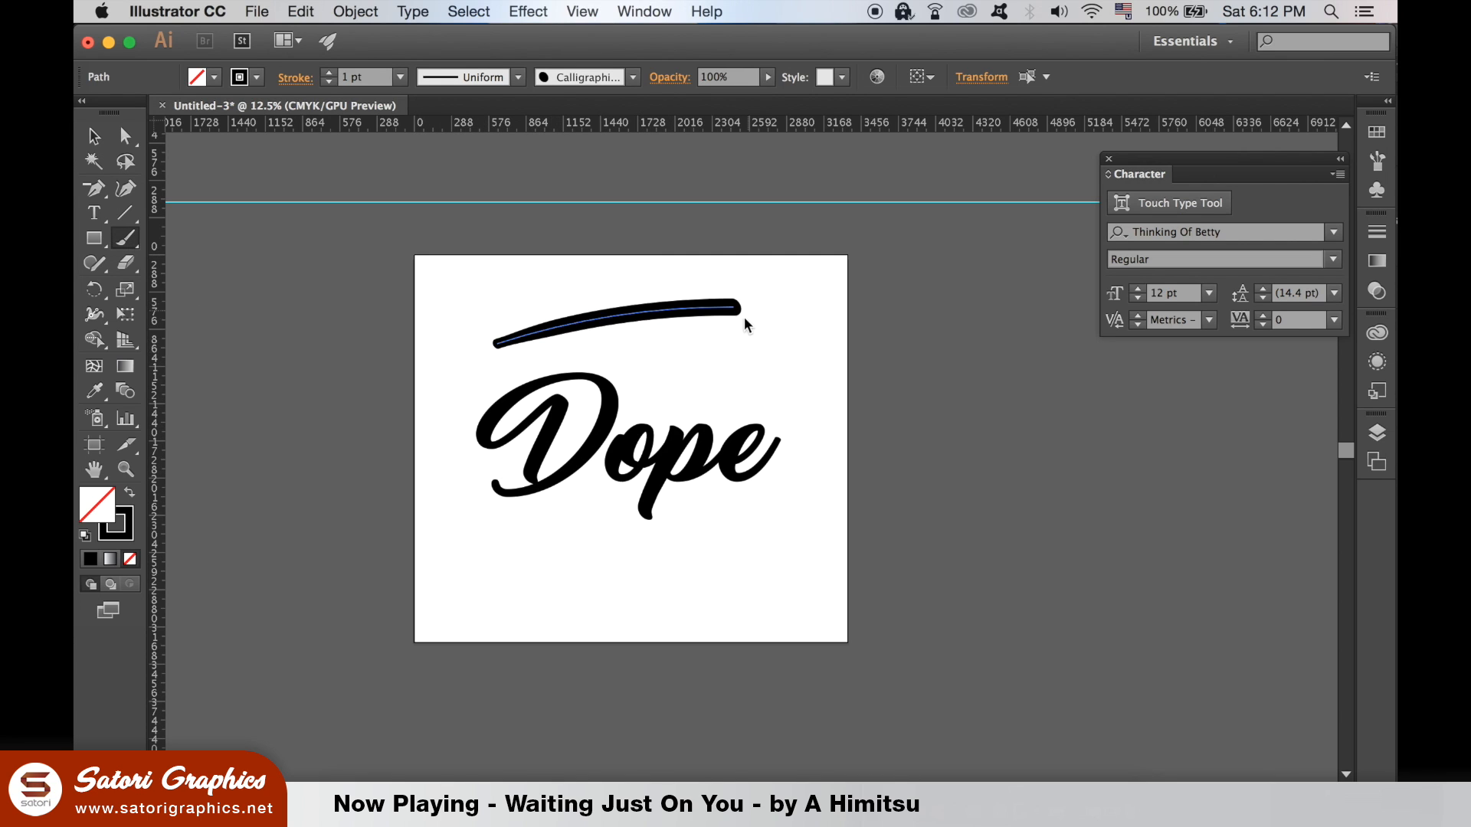
left_click(768, 333)
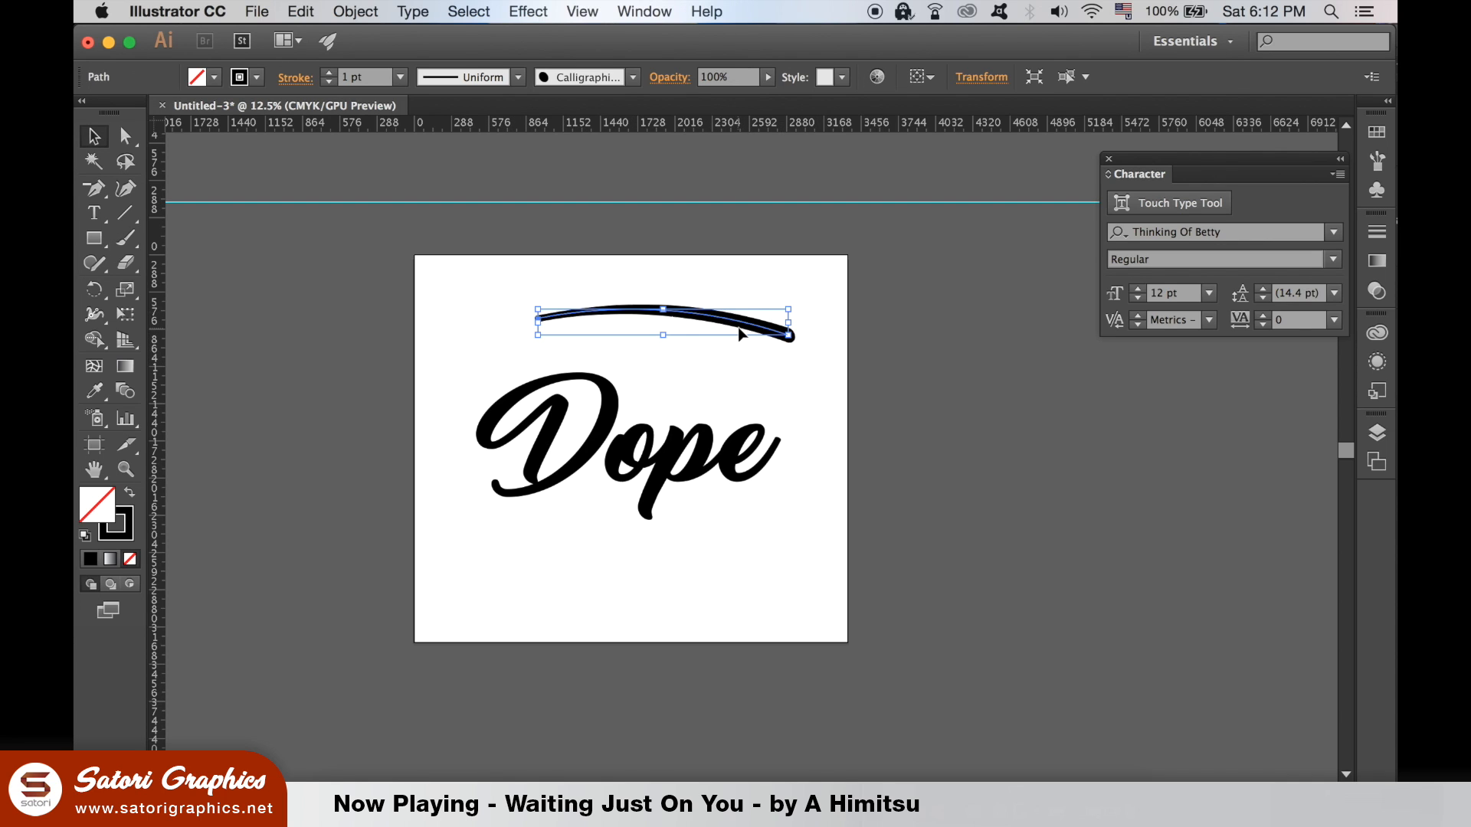
left_click(328, 72)
type("1.2")
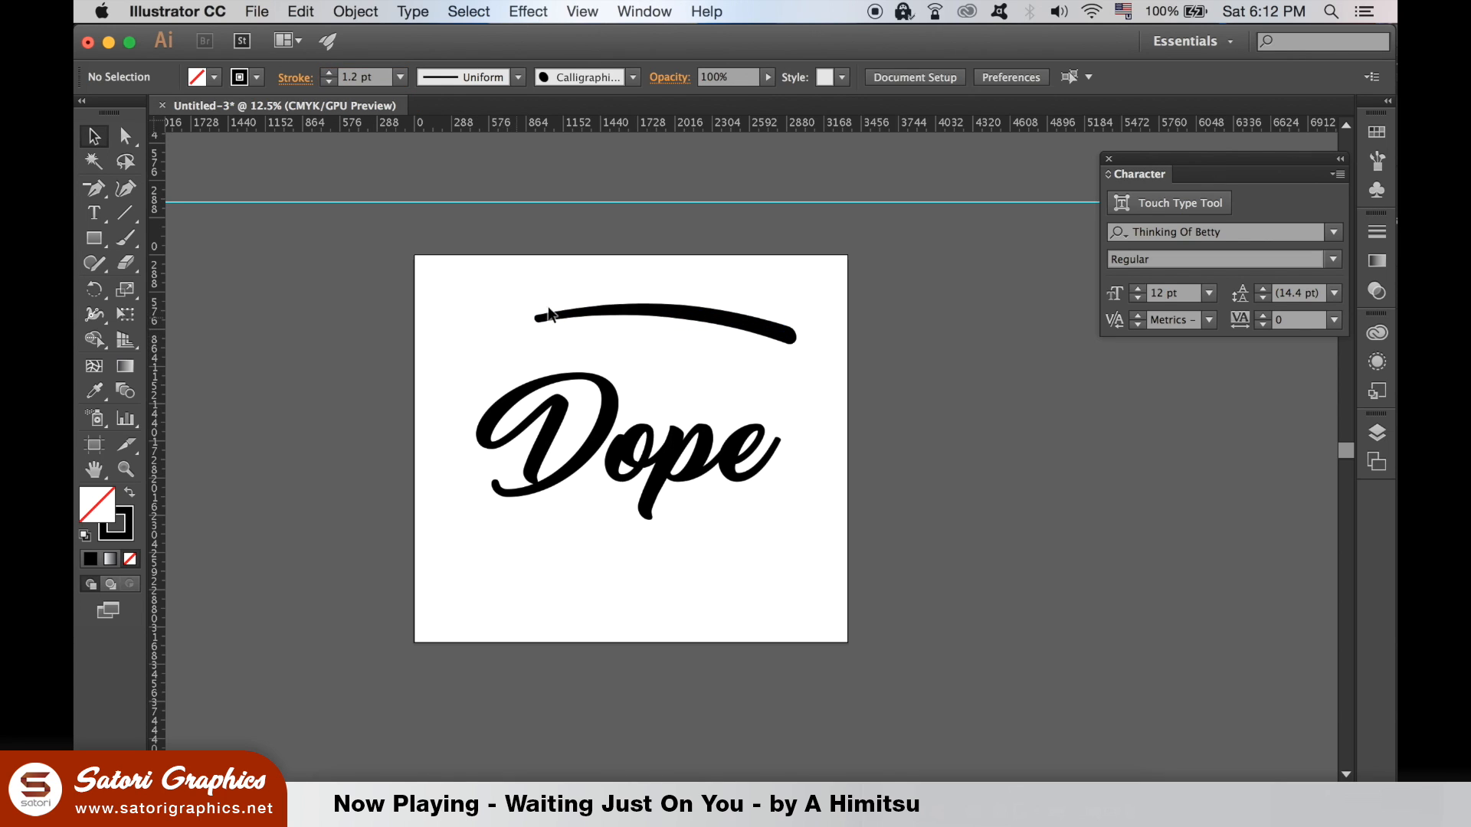
left_click(354, 11)
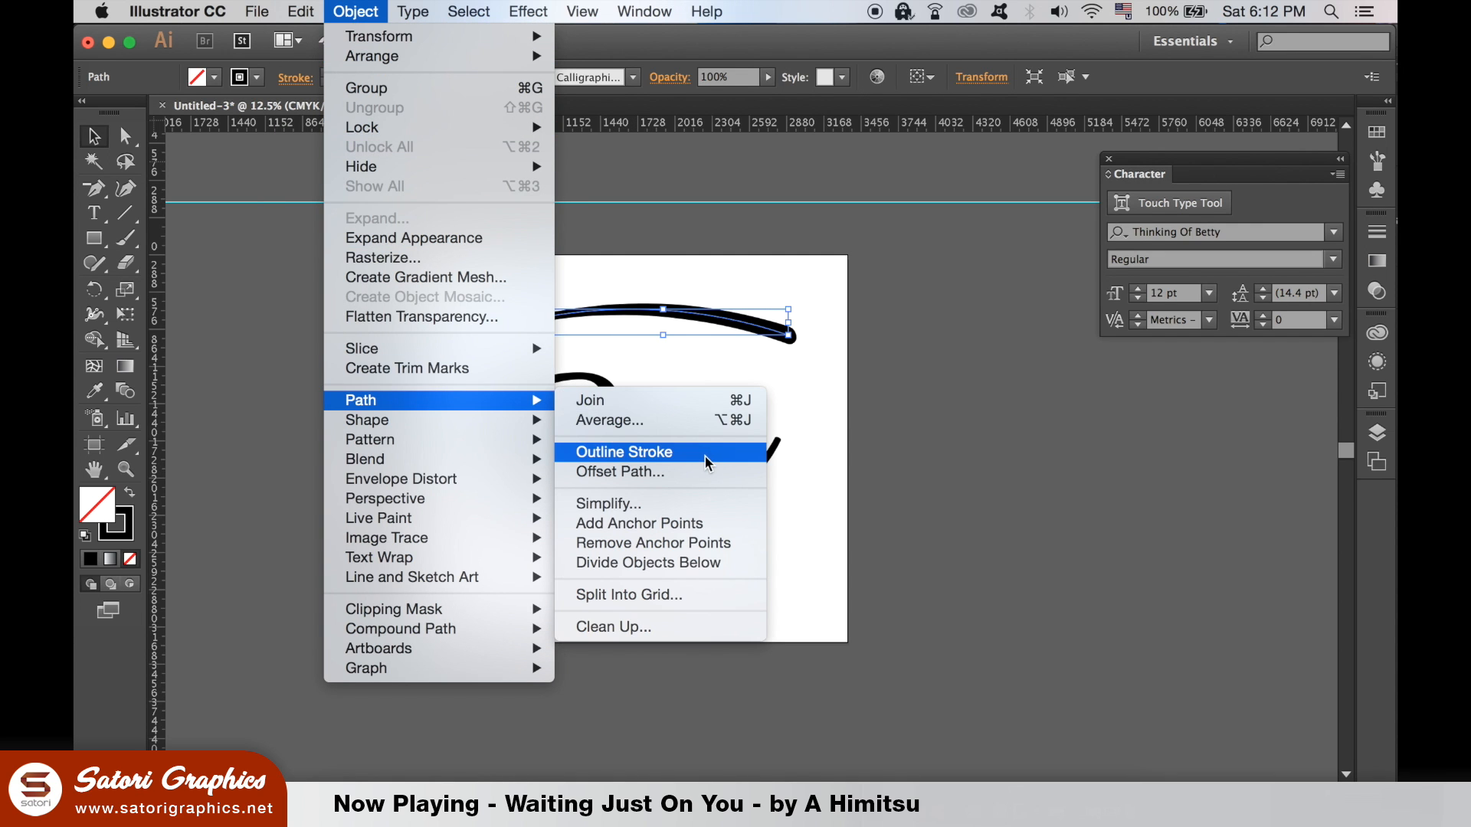
left_click(623, 451)
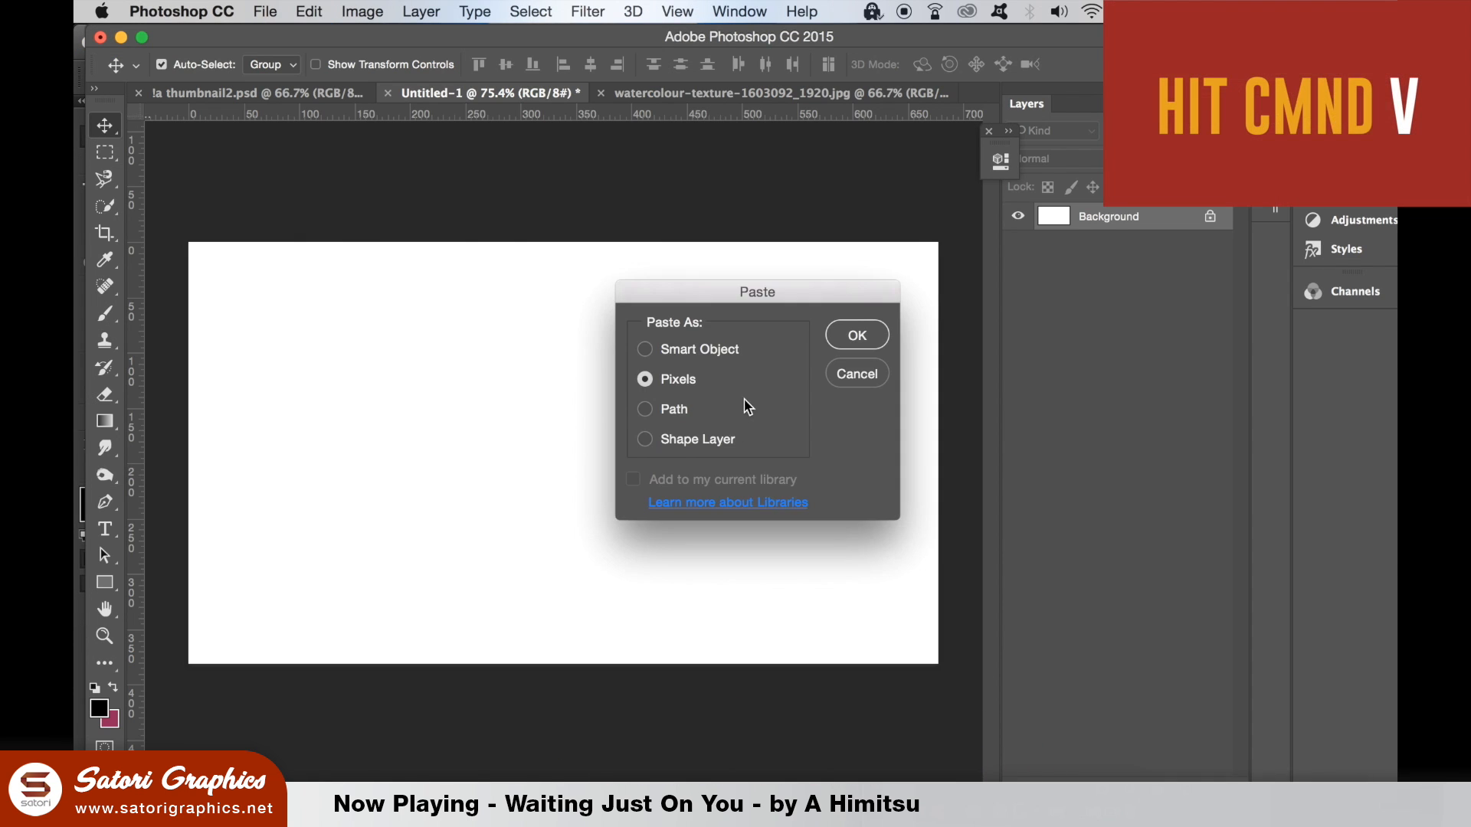
Paste the artwork into Photoshop and clip the watercolour texture layer to the lettering.
left_click(855, 335)
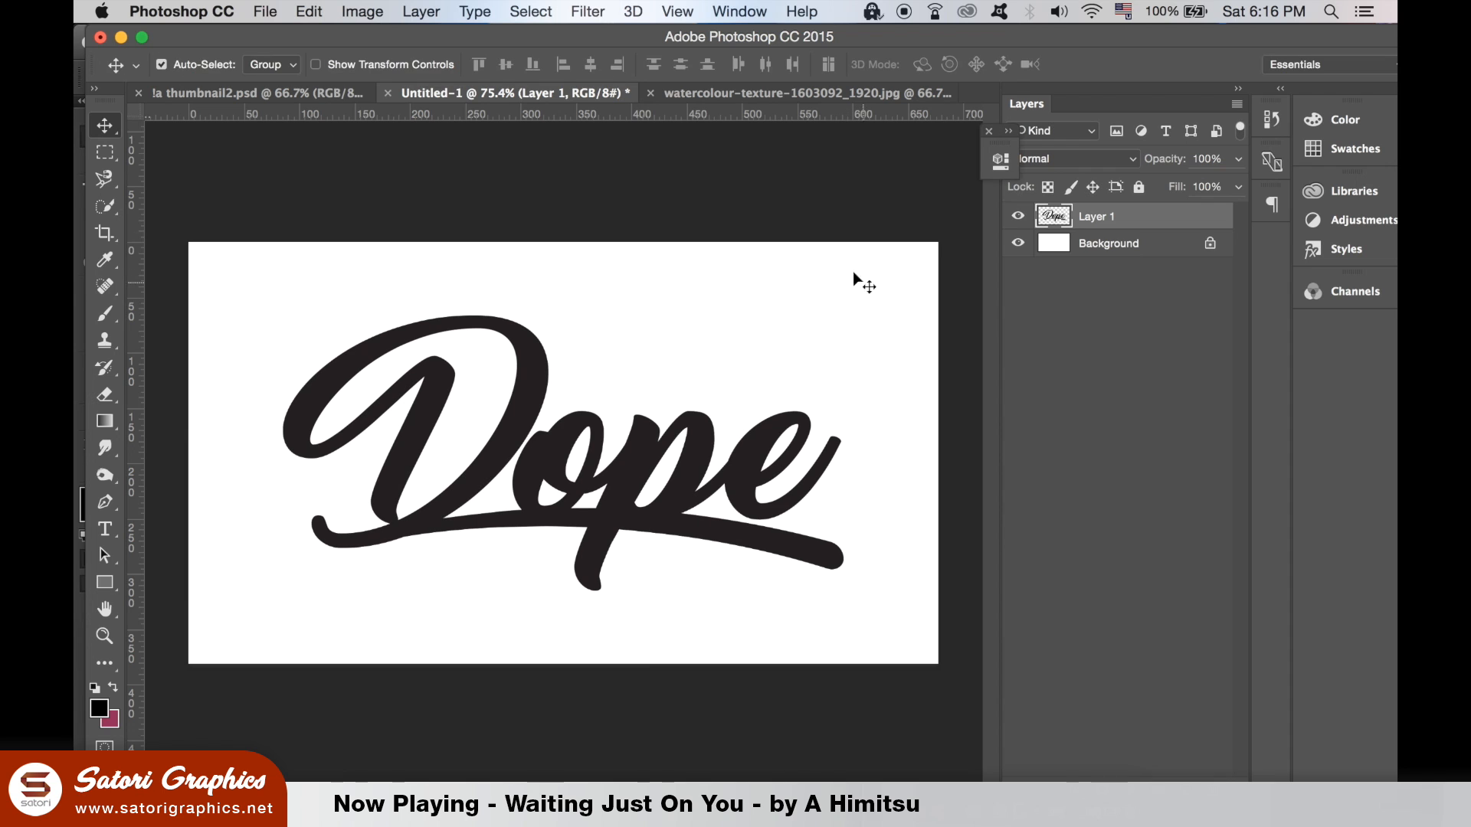
left_click(783, 92)
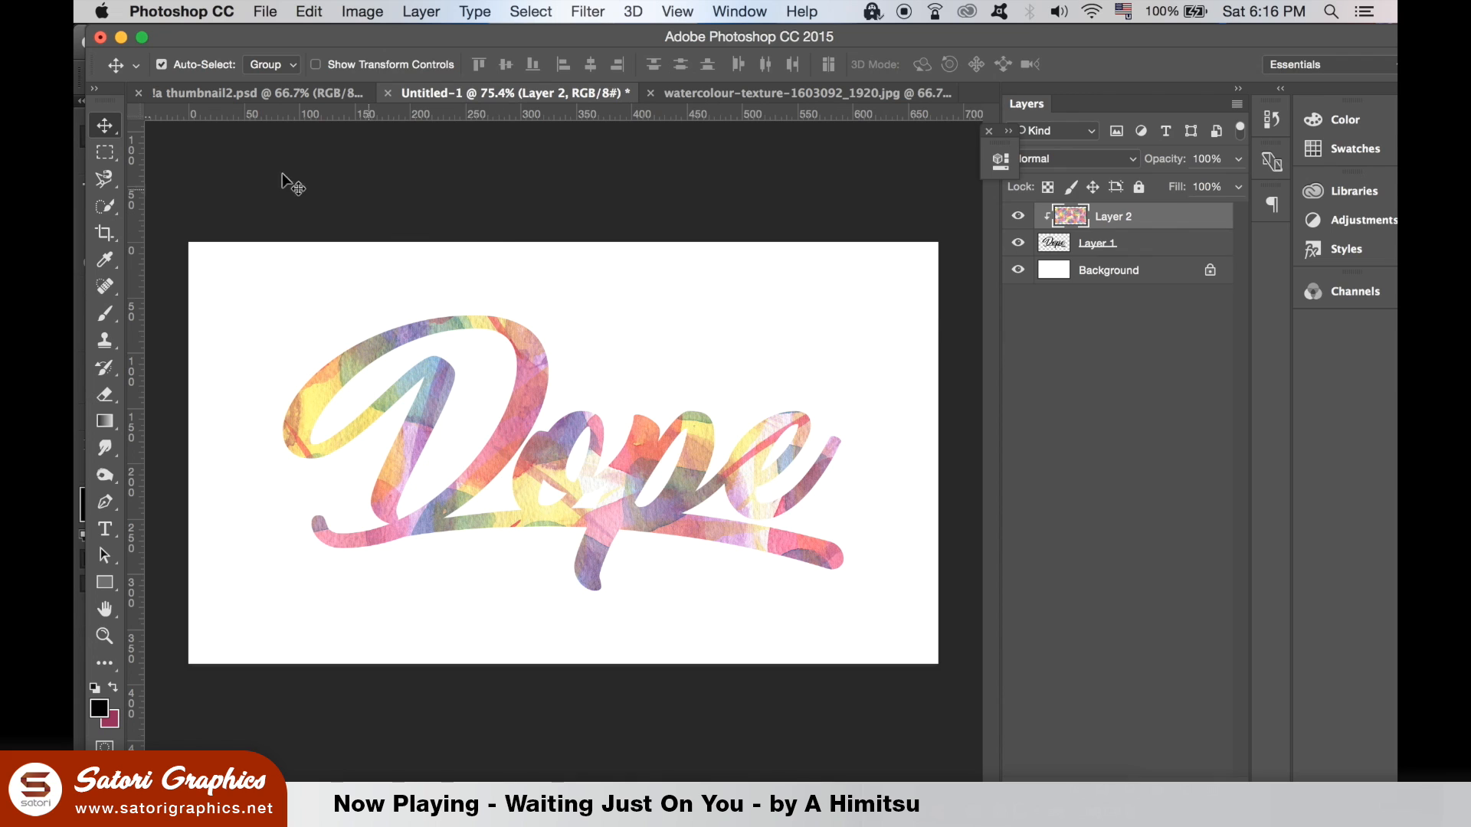
mouse_move(841, 150)
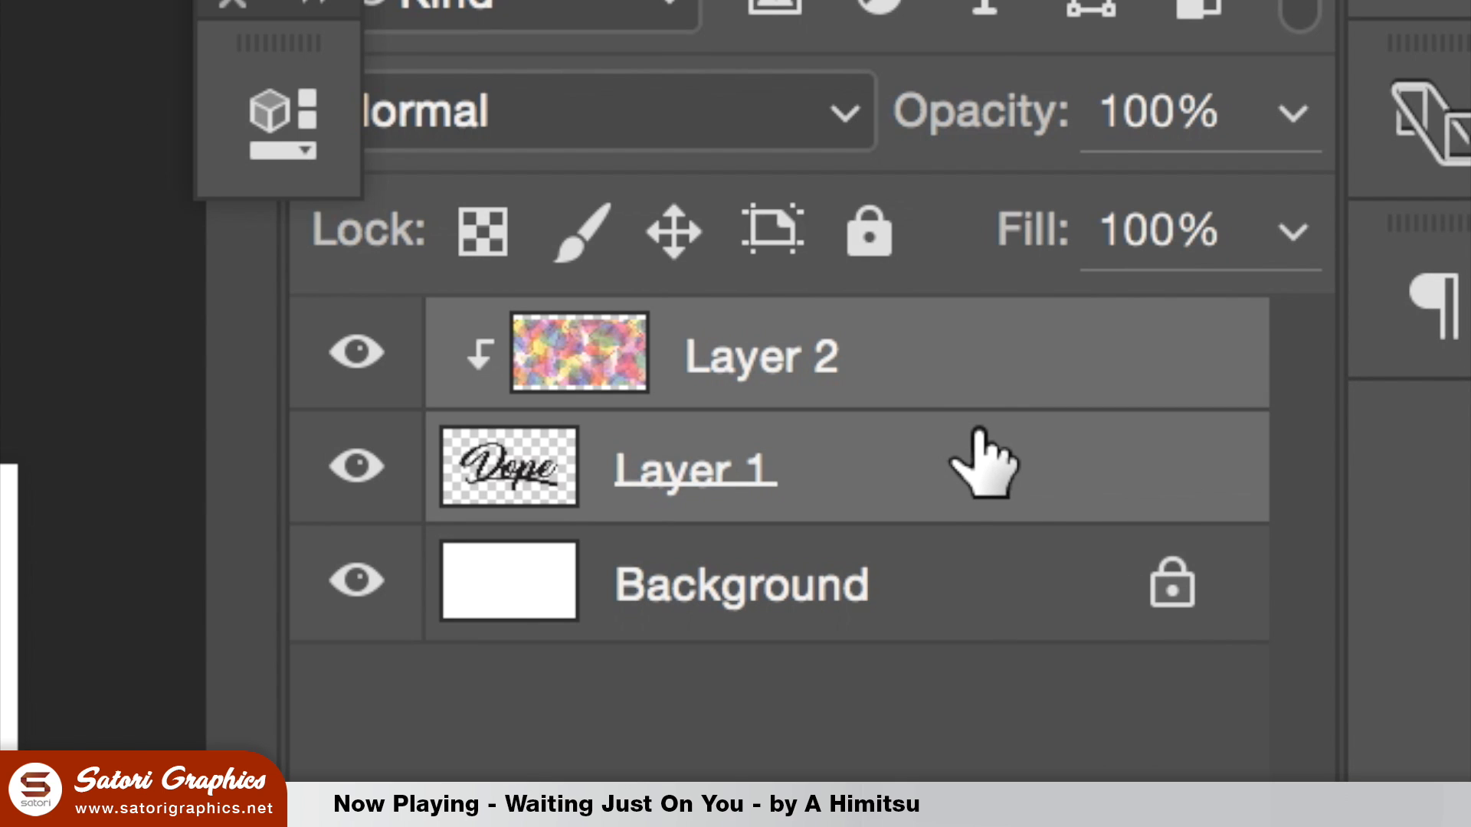
Merge the clipped texture into the lettering layer and add a black rectangle behind it.
left_click(421, 11)
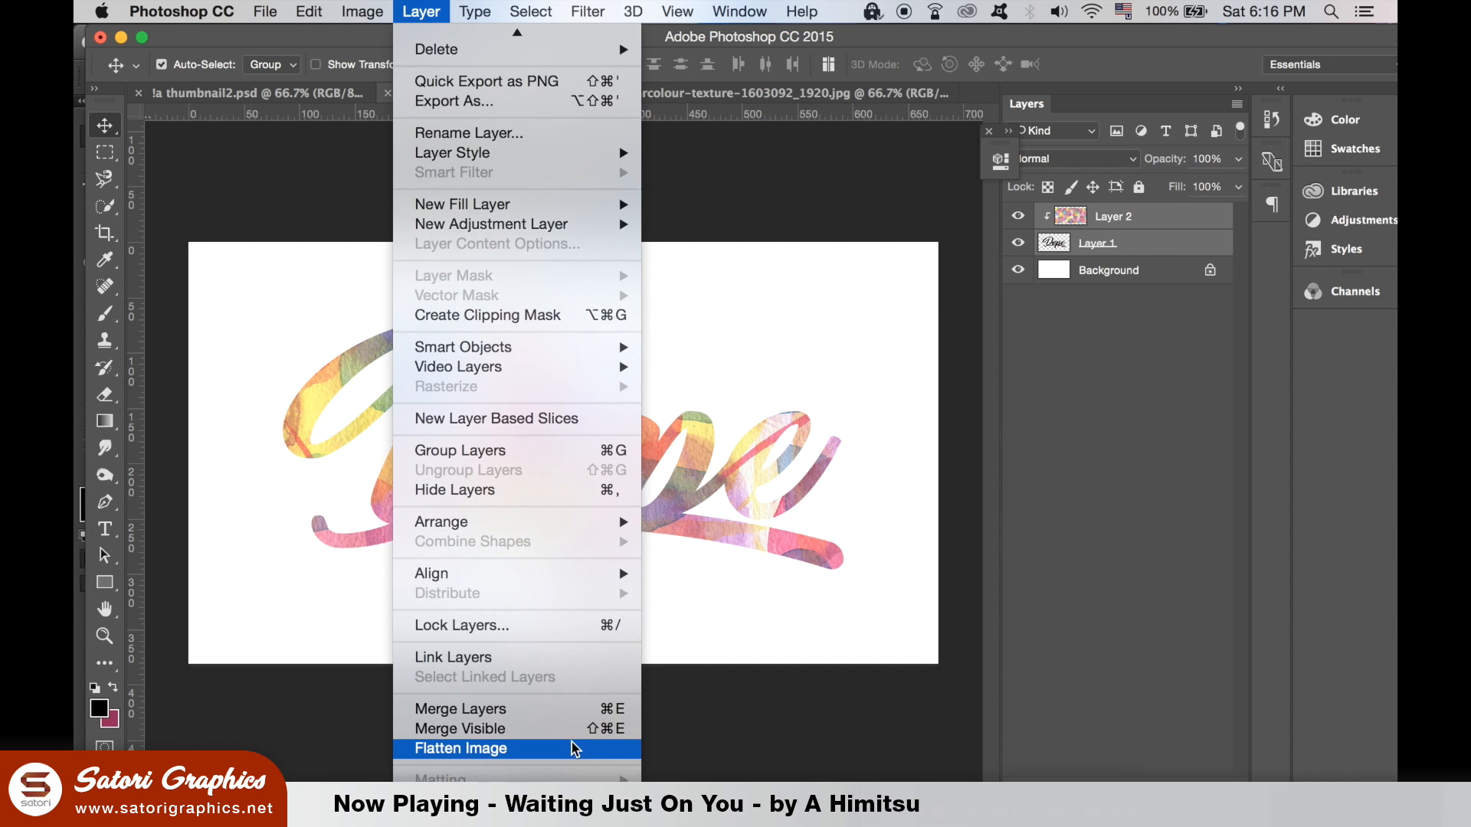
left_click(461, 749)
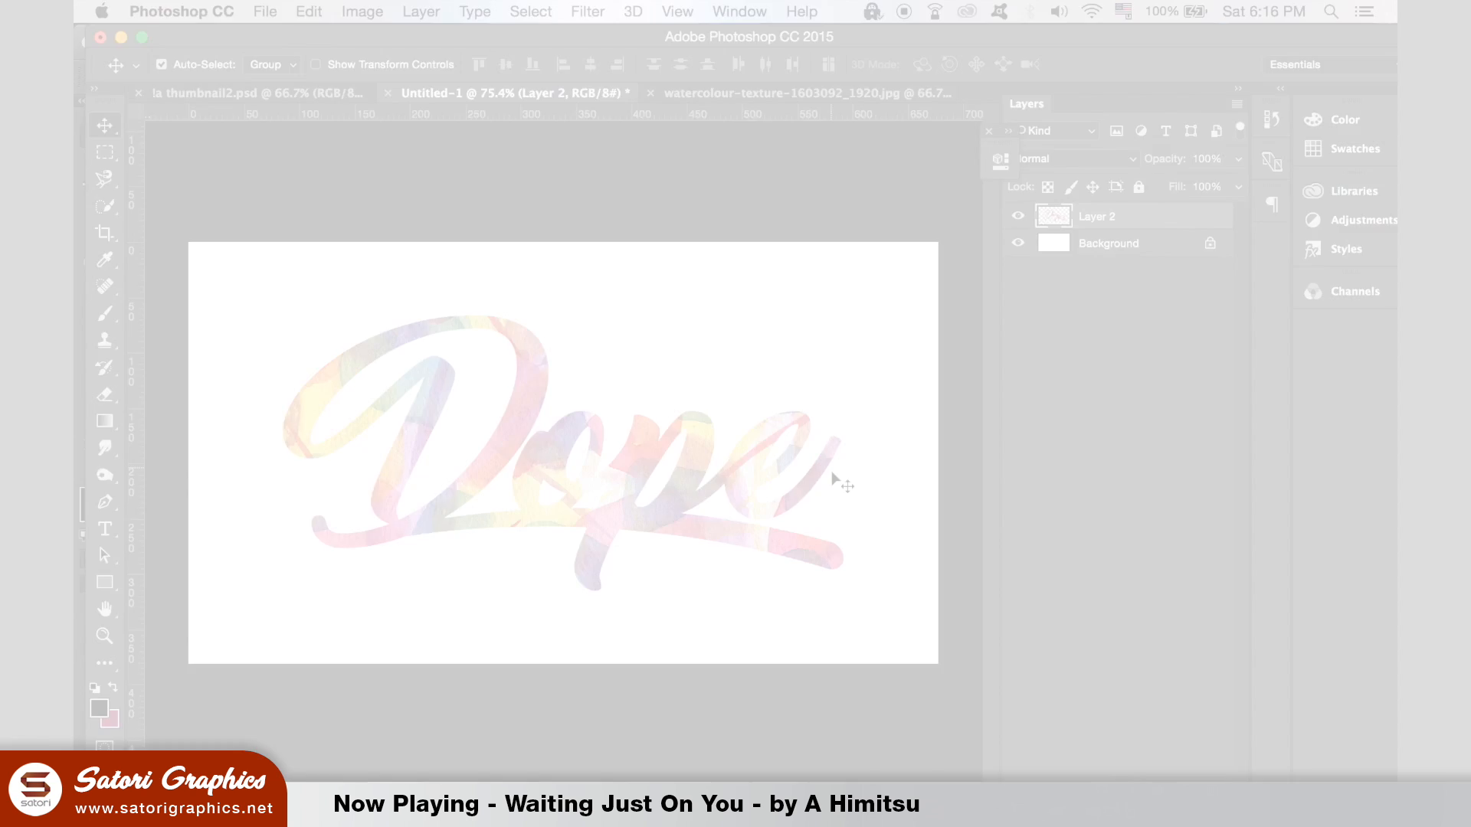
left_click(99, 702)
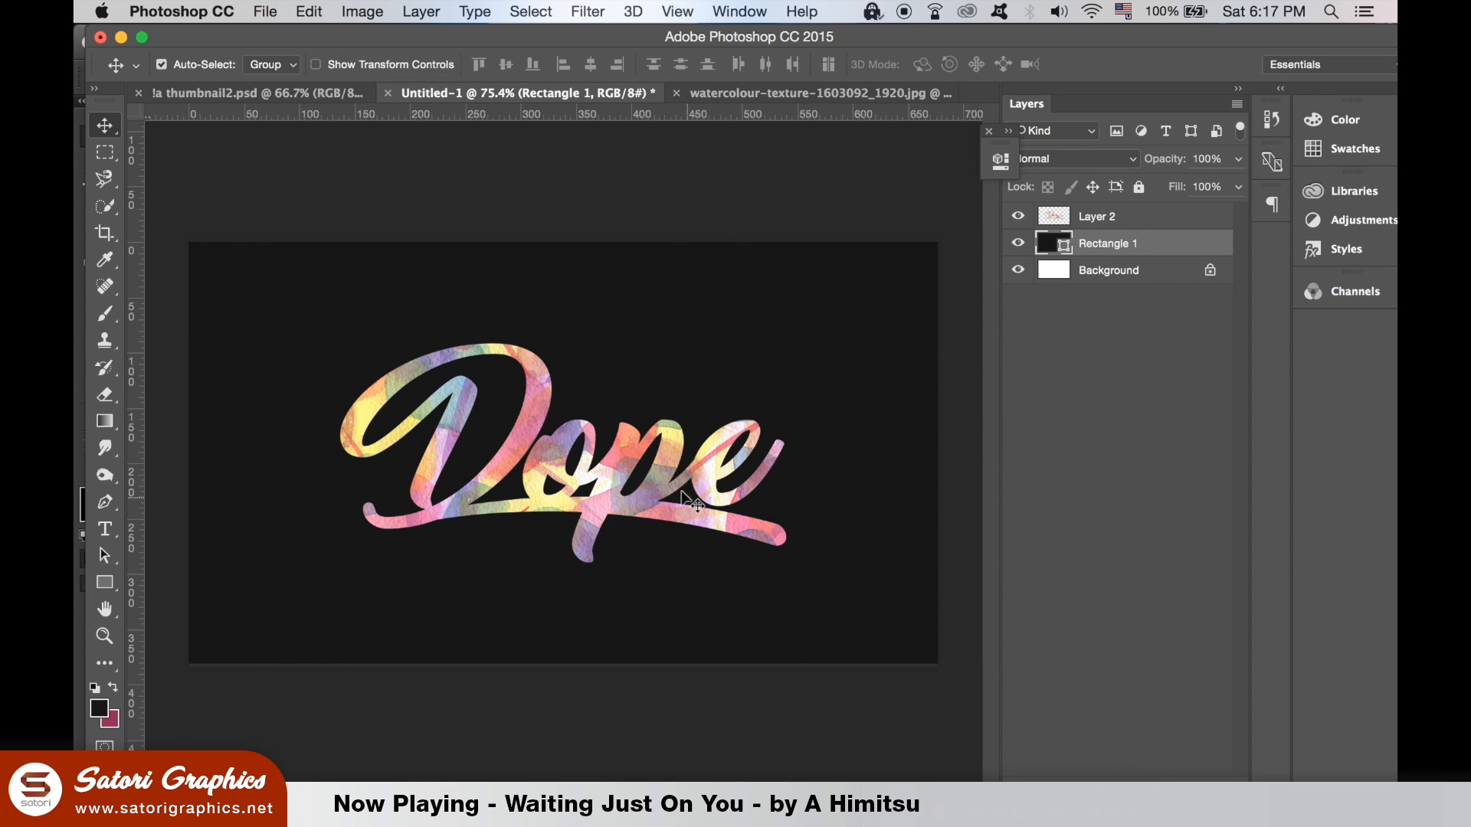
Apply an Inner Shadow layer effect to the watercolour lettering on Layer 2.
left_click(1107, 216)
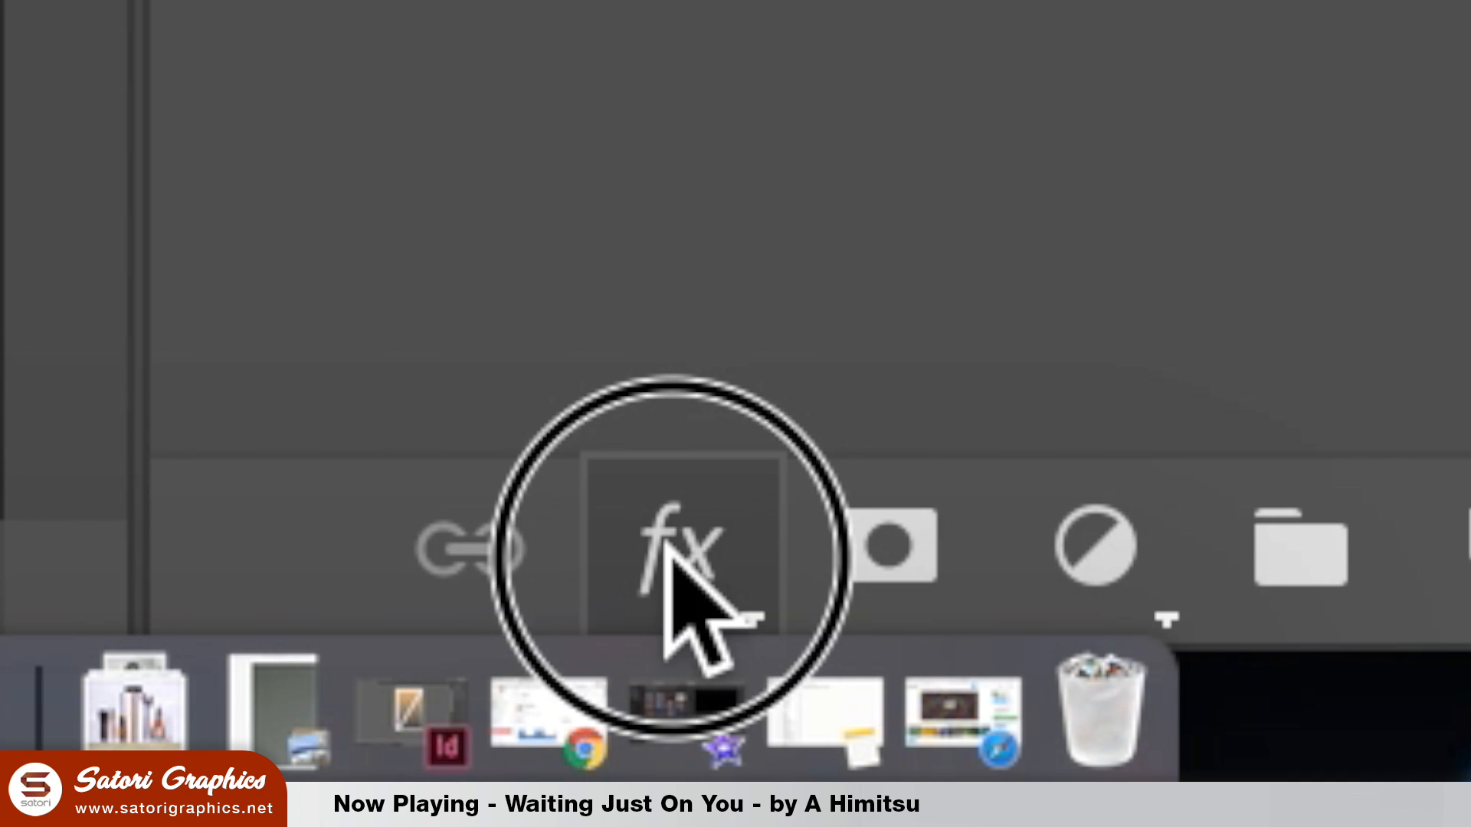
left_click(671, 548)
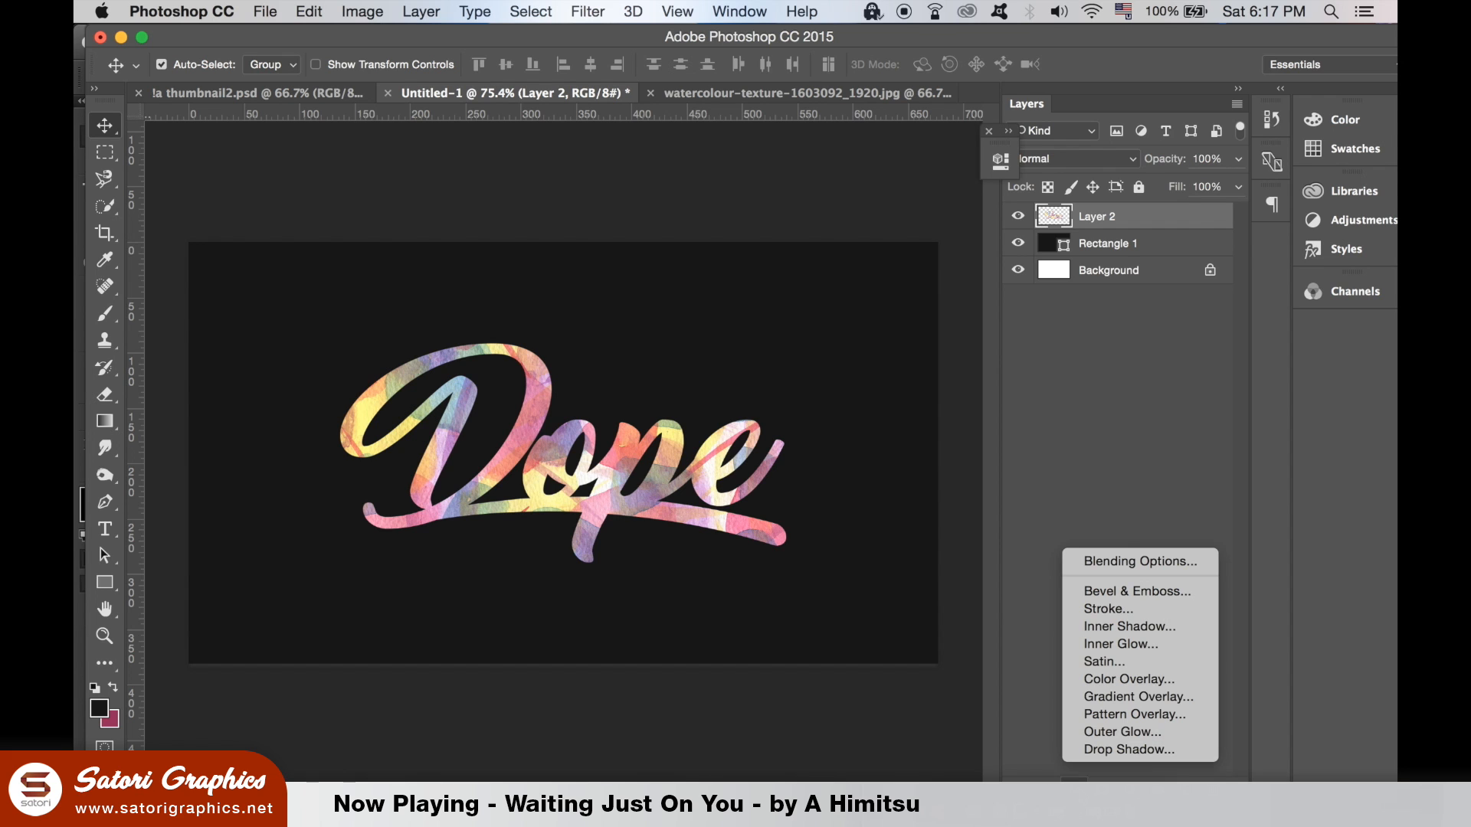
mouse_move(1137, 714)
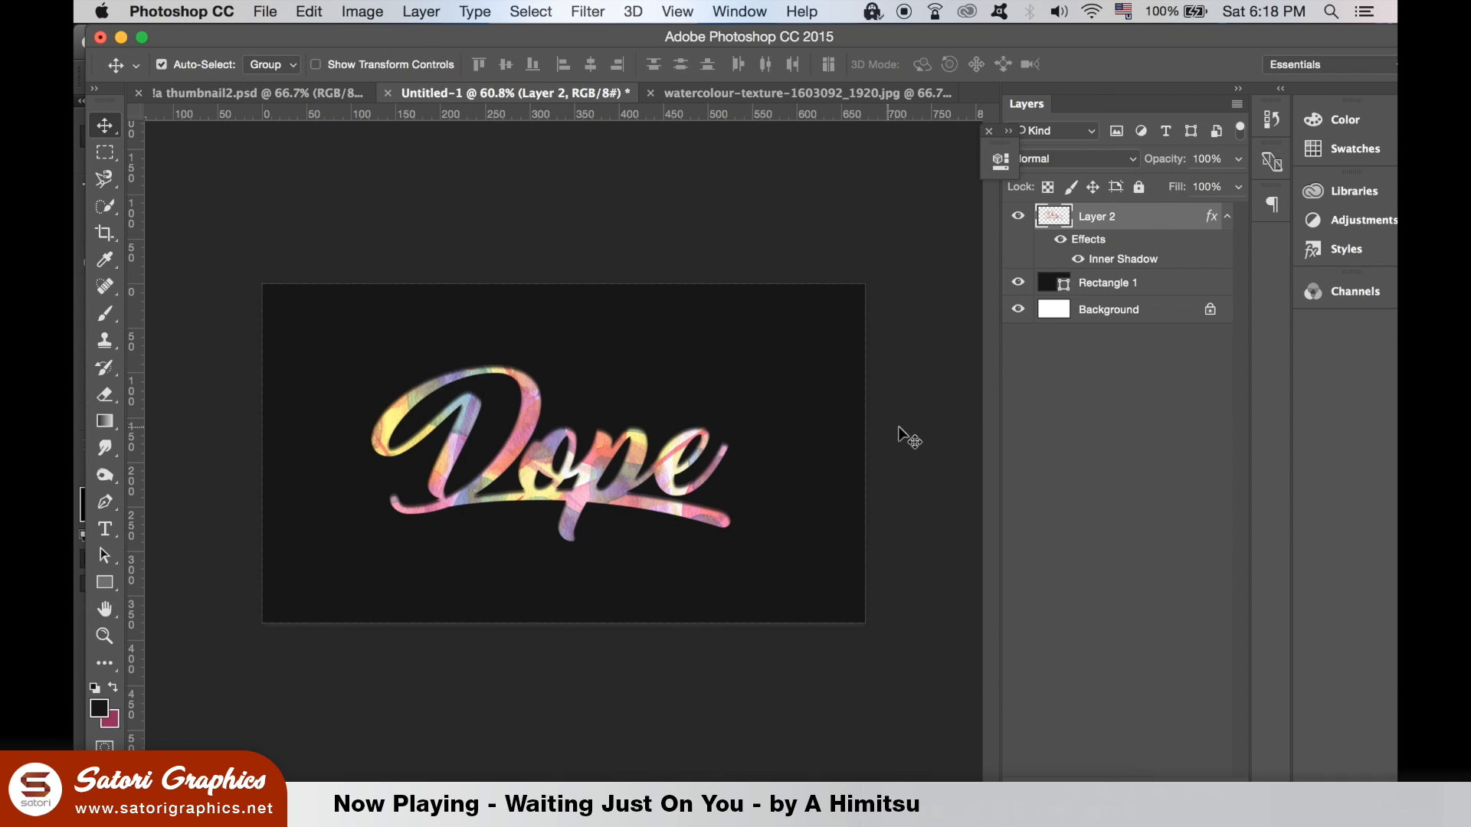
left_click(362, 11)
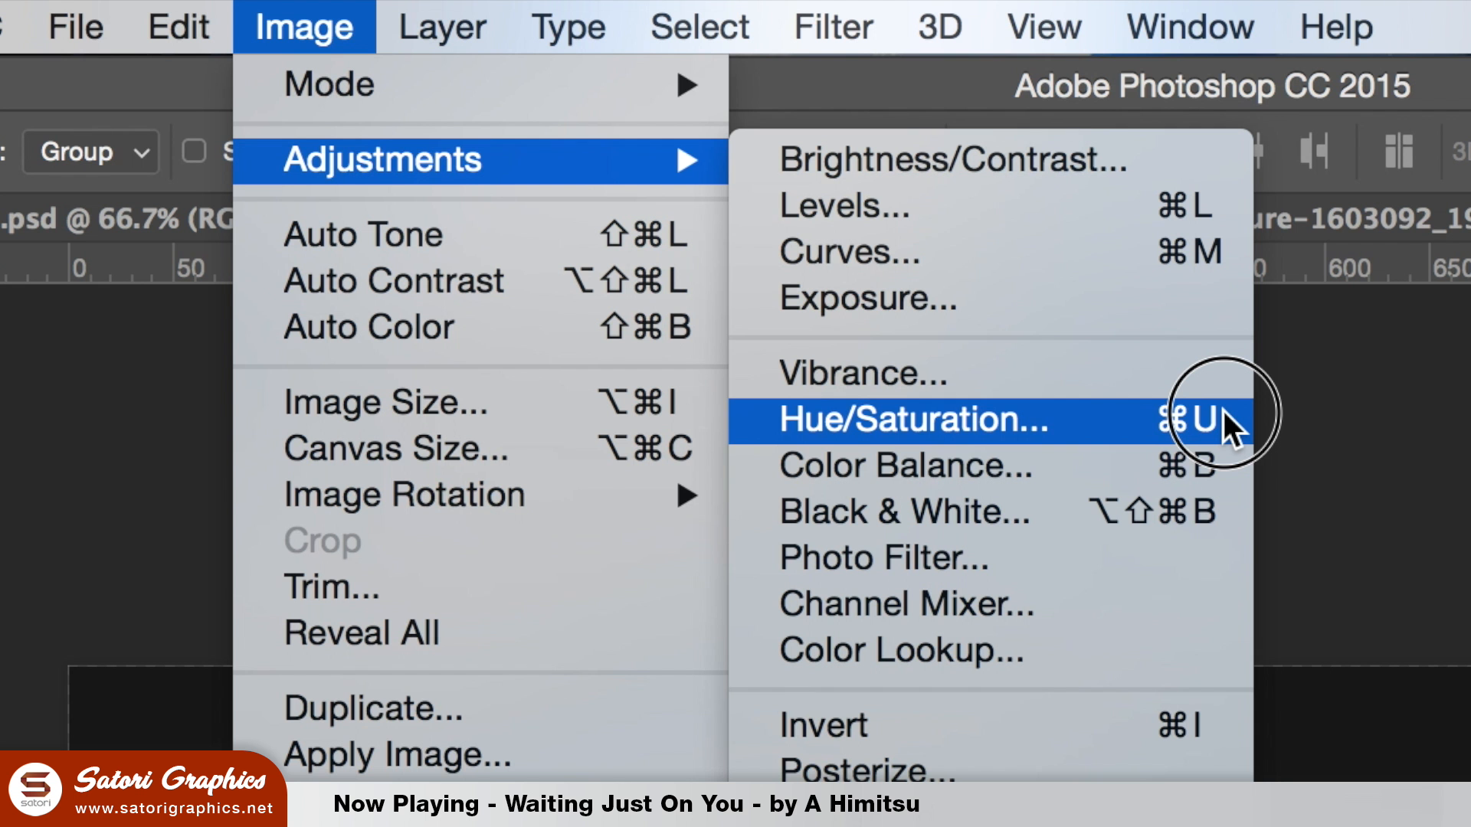
Raise the lettering's saturation to +33 with Hue/Saturation.
left_click(910, 419)
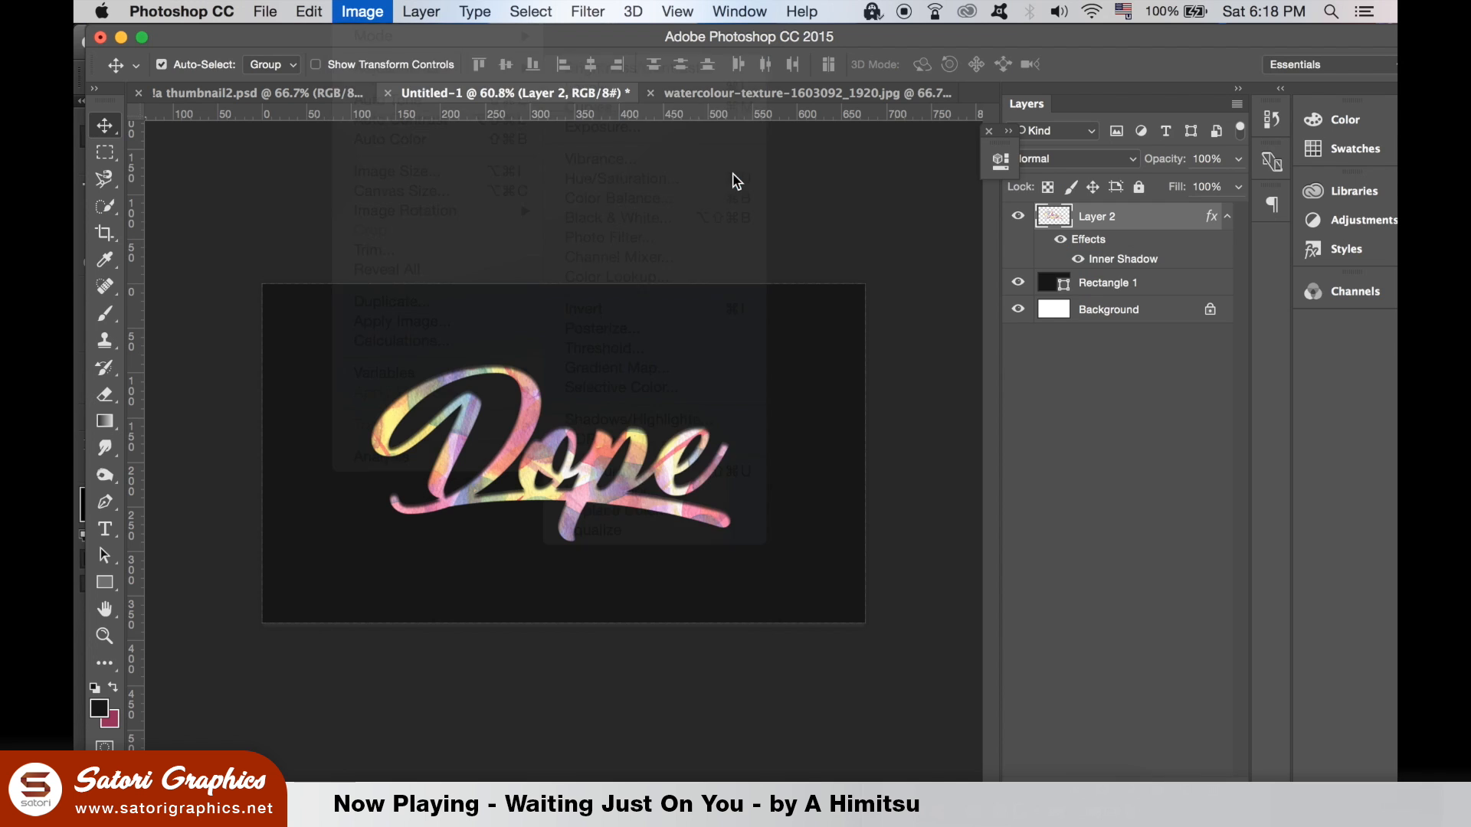
left_click(622, 179)
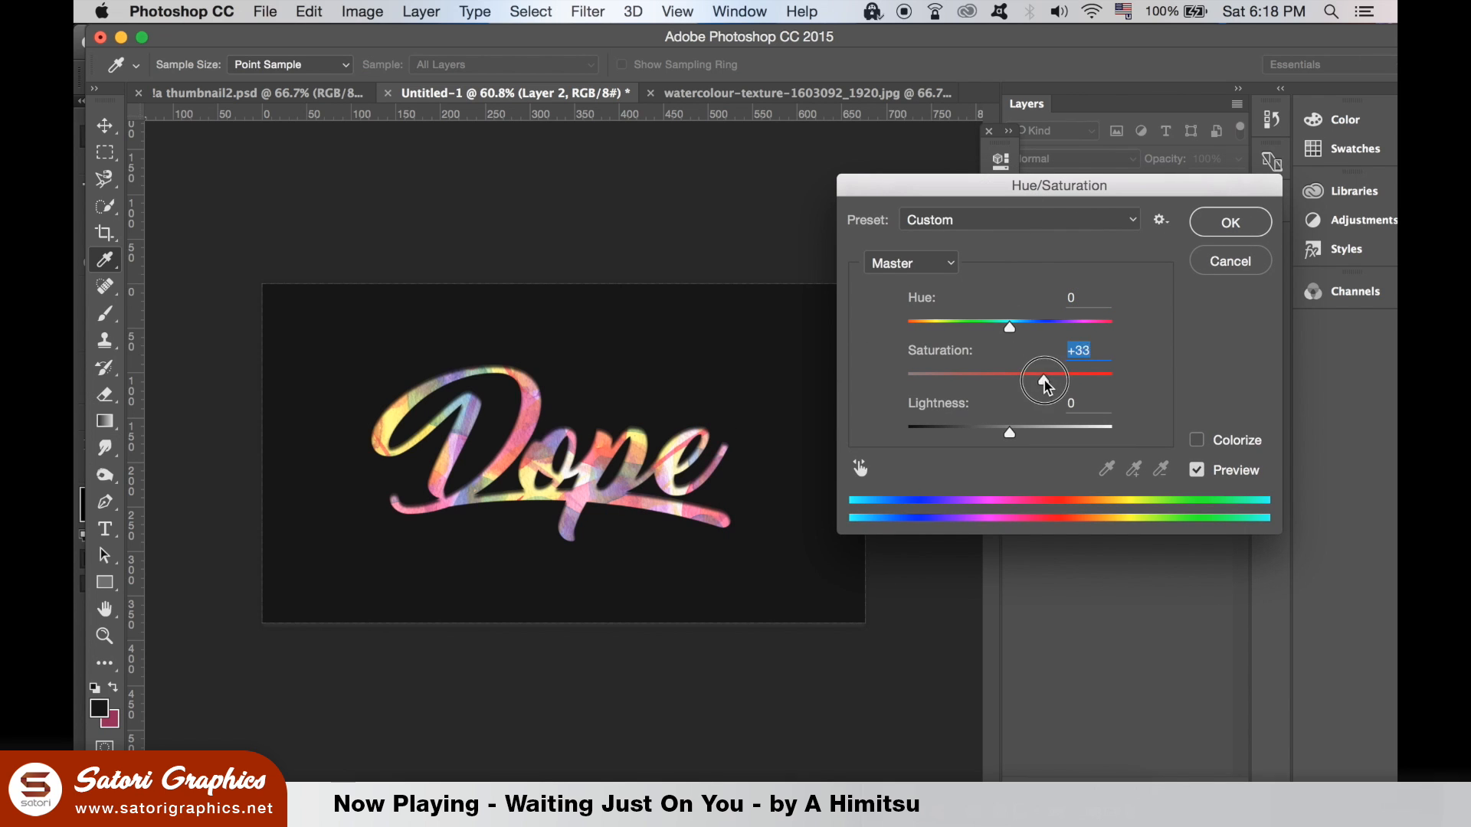
left_click(1229, 222)
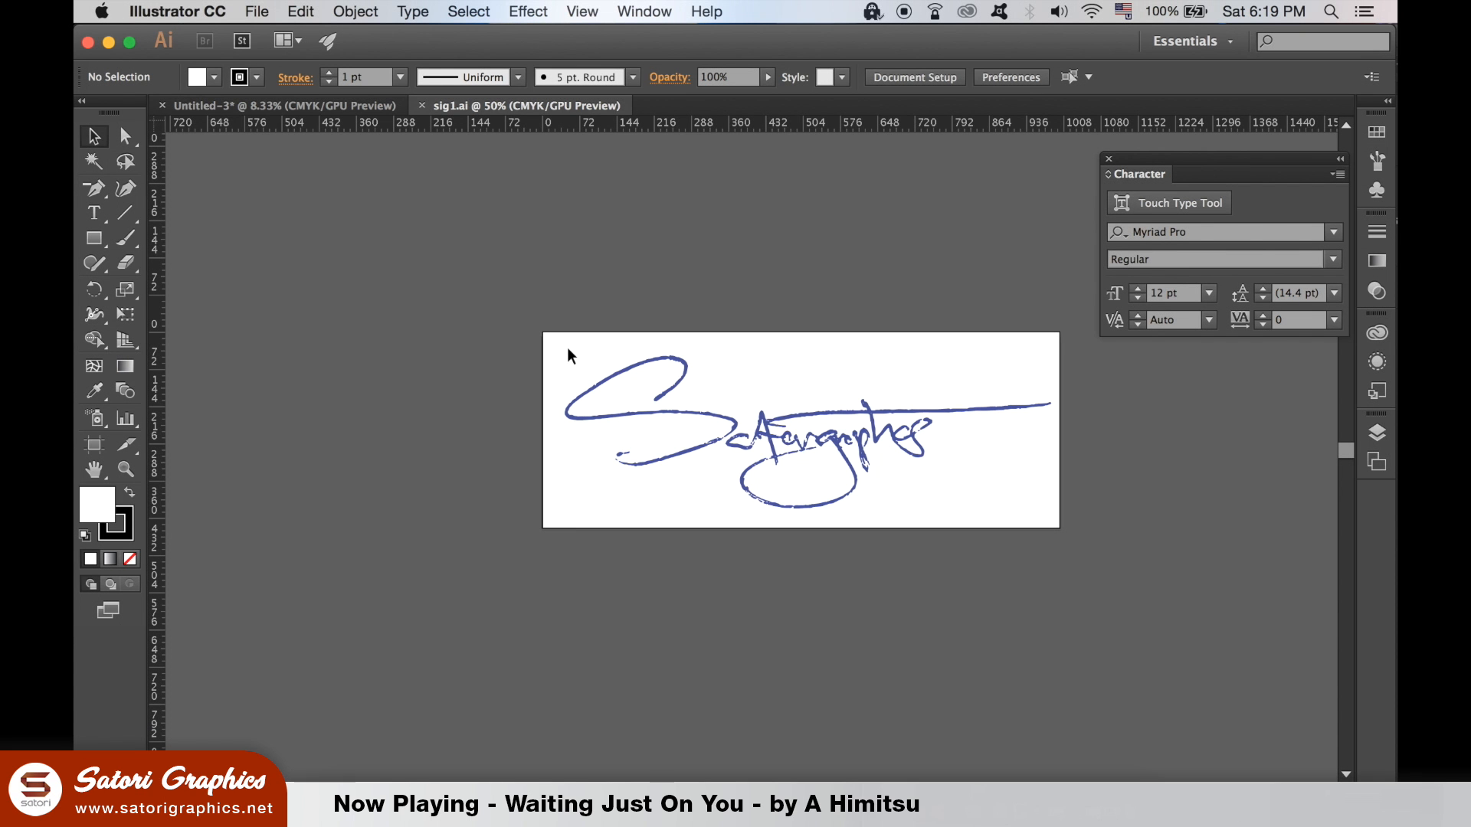
mouse_move(533, 347)
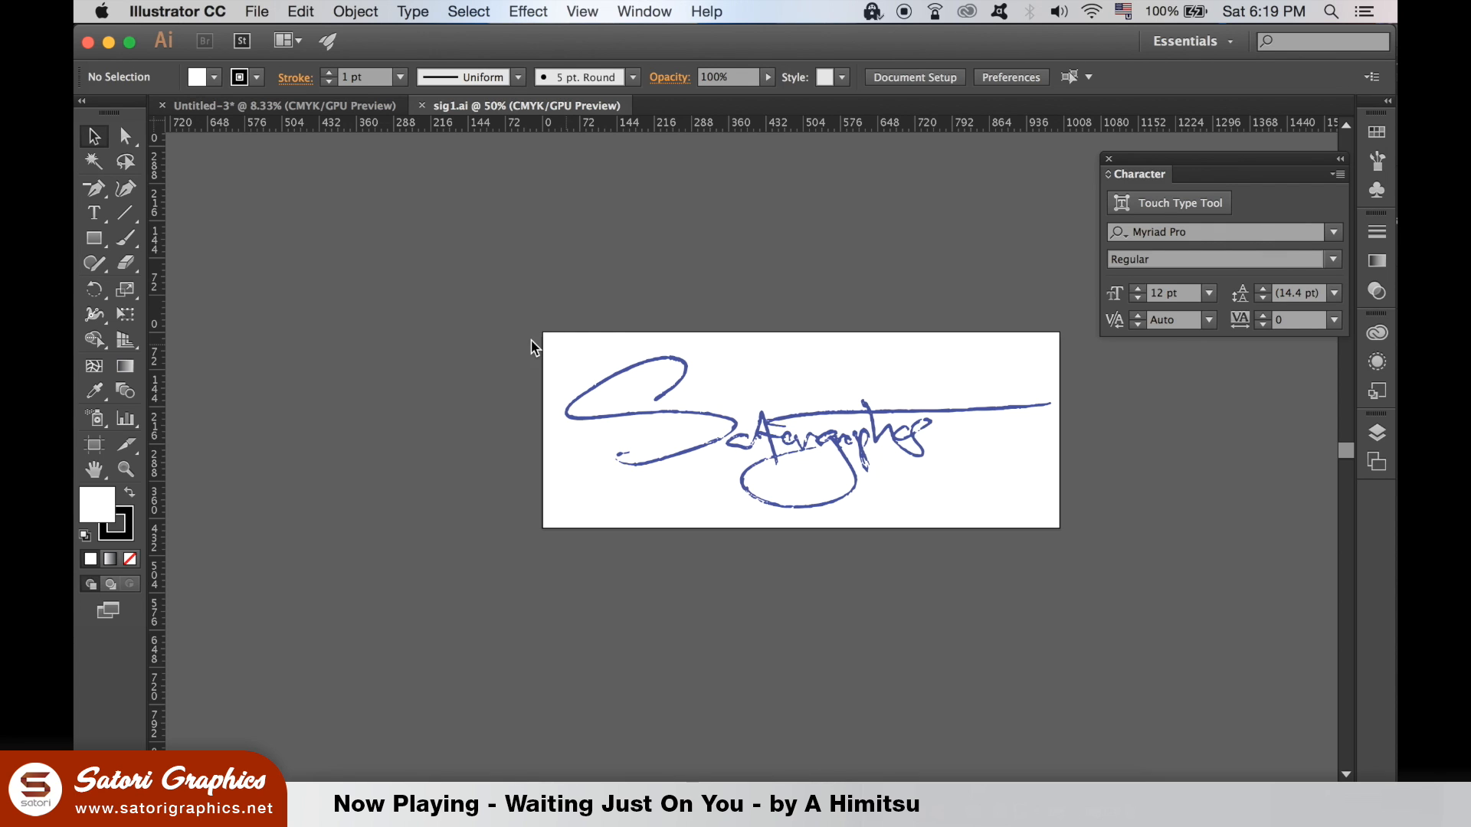
Paste the white signature as pixels and scale it beside the Dope lettering.
left_click(797, 431)
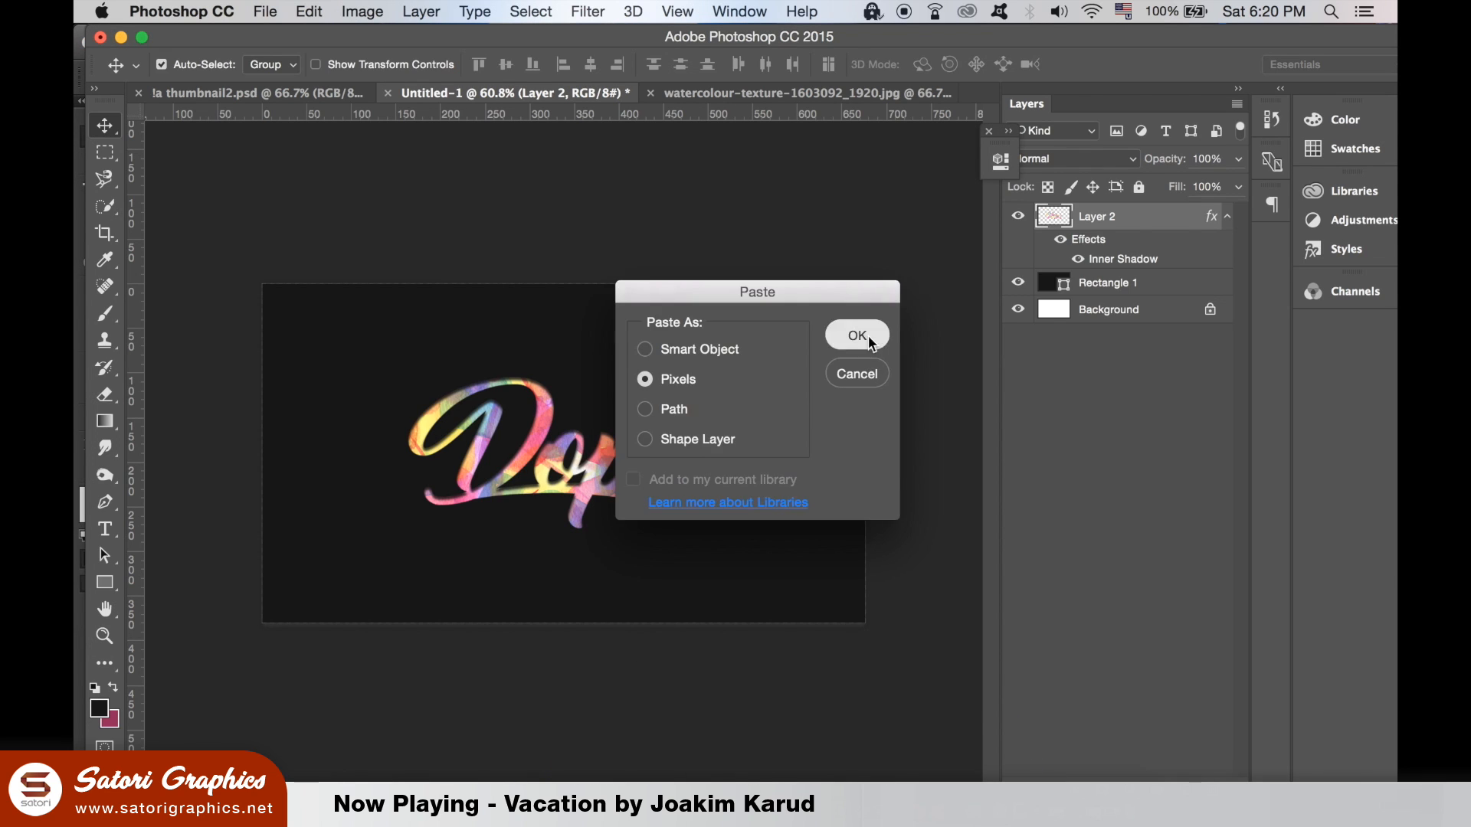
left_click(856, 335)
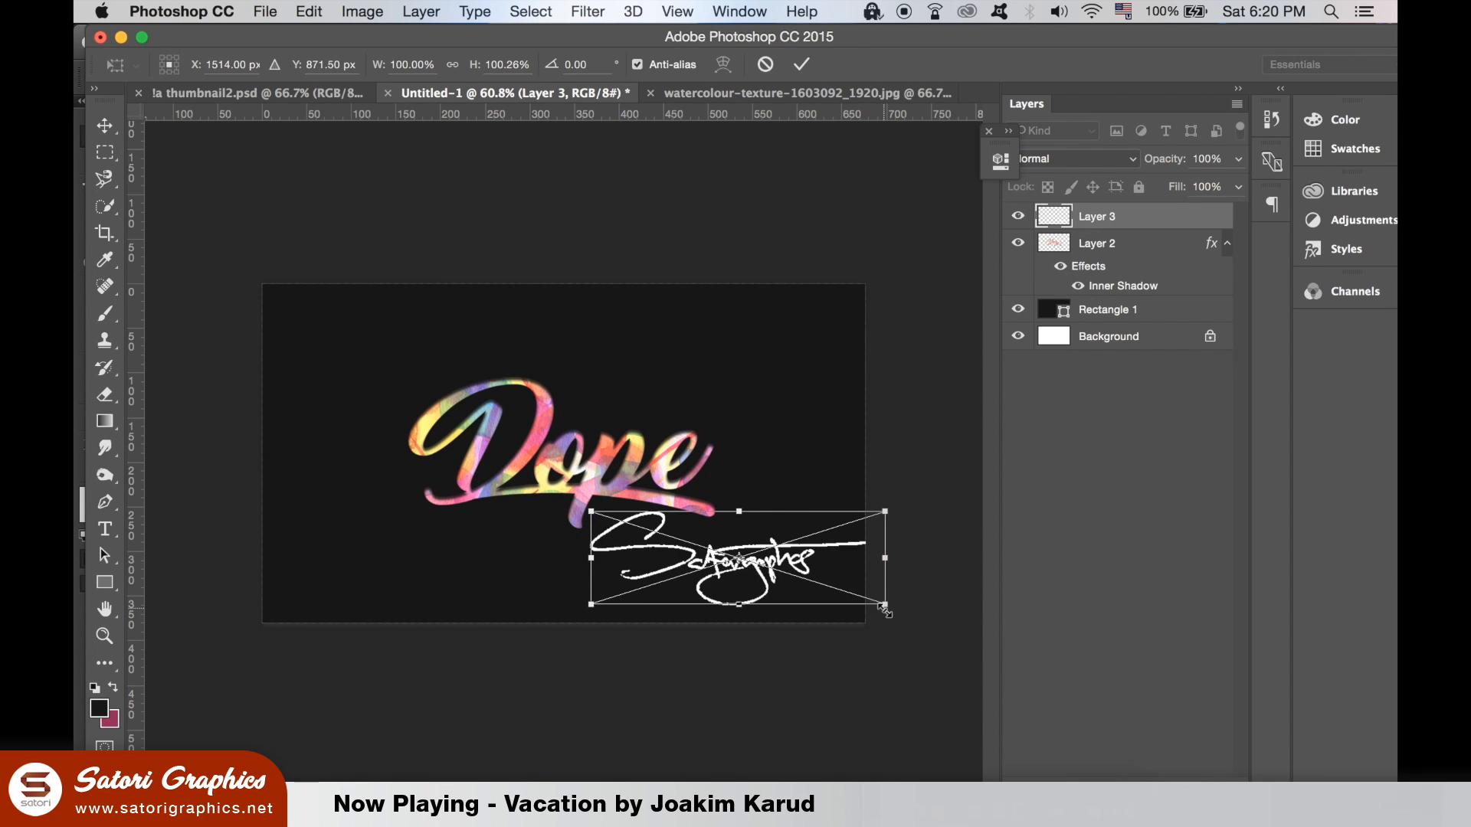
left_click(800, 63)
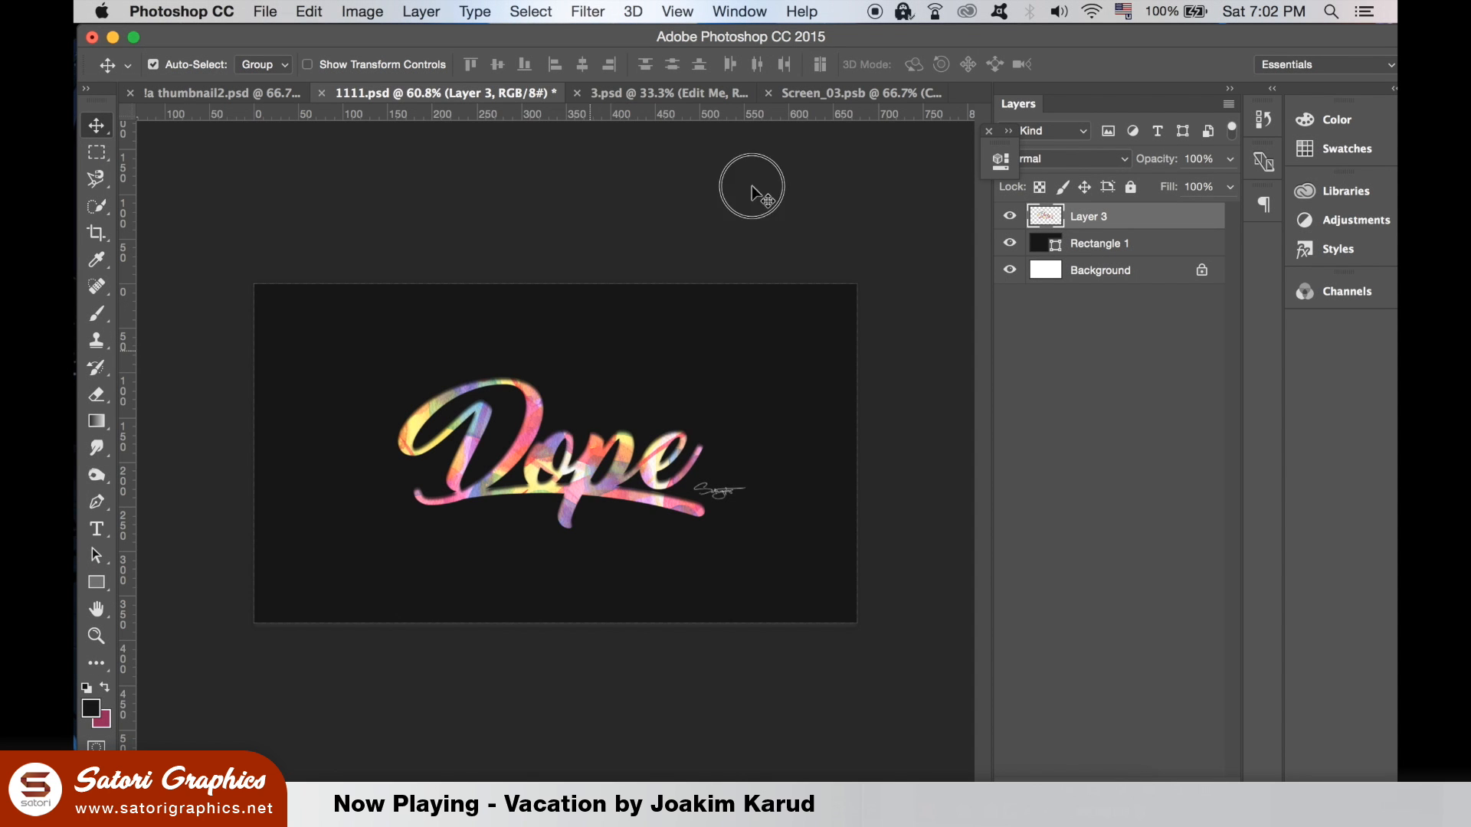
Arrange the design with 15% opacity copies on Screen_03.psb and save it.
left_click(854, 93)
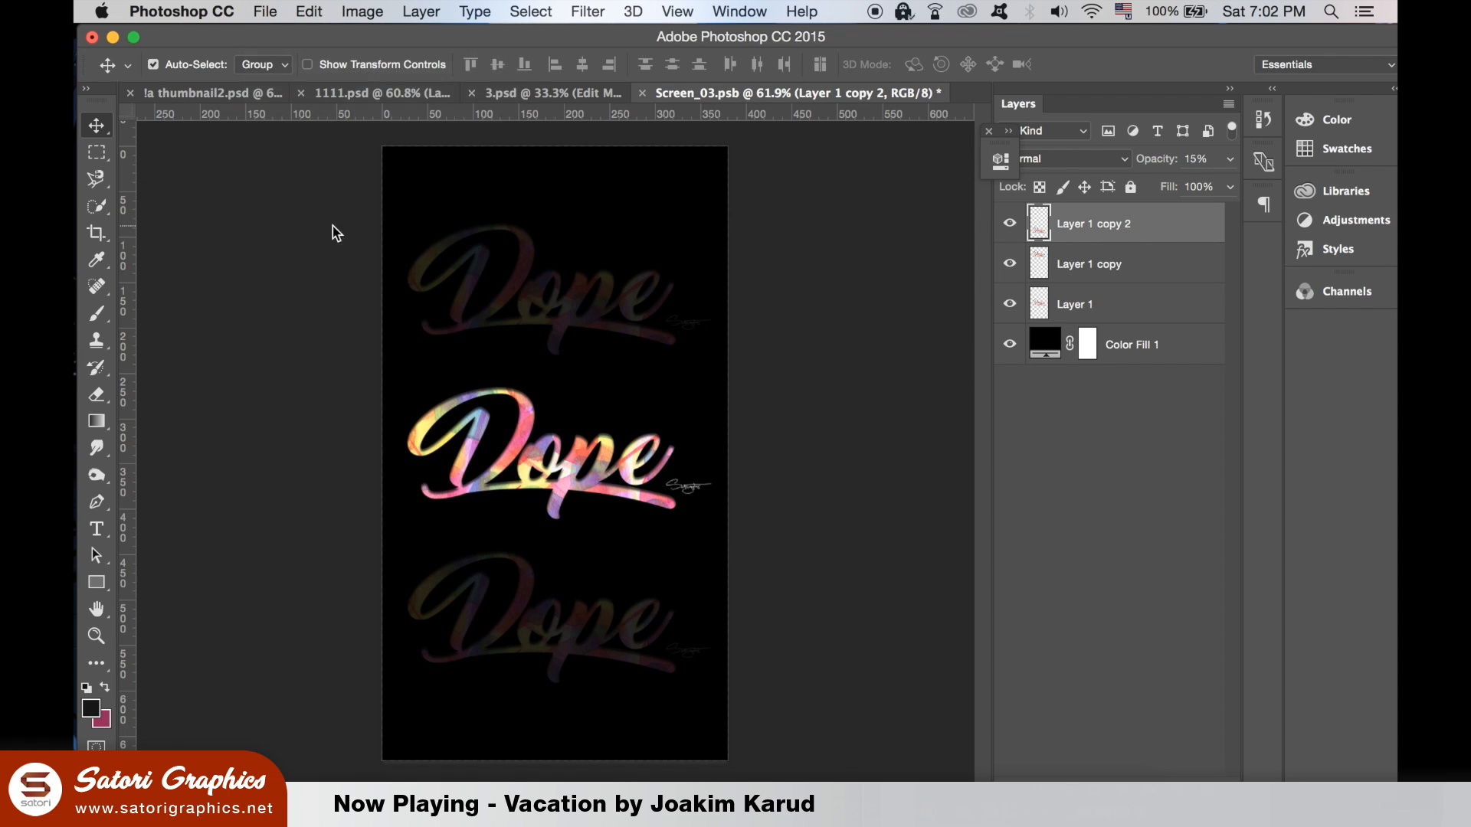
key("cmd+shift+s")
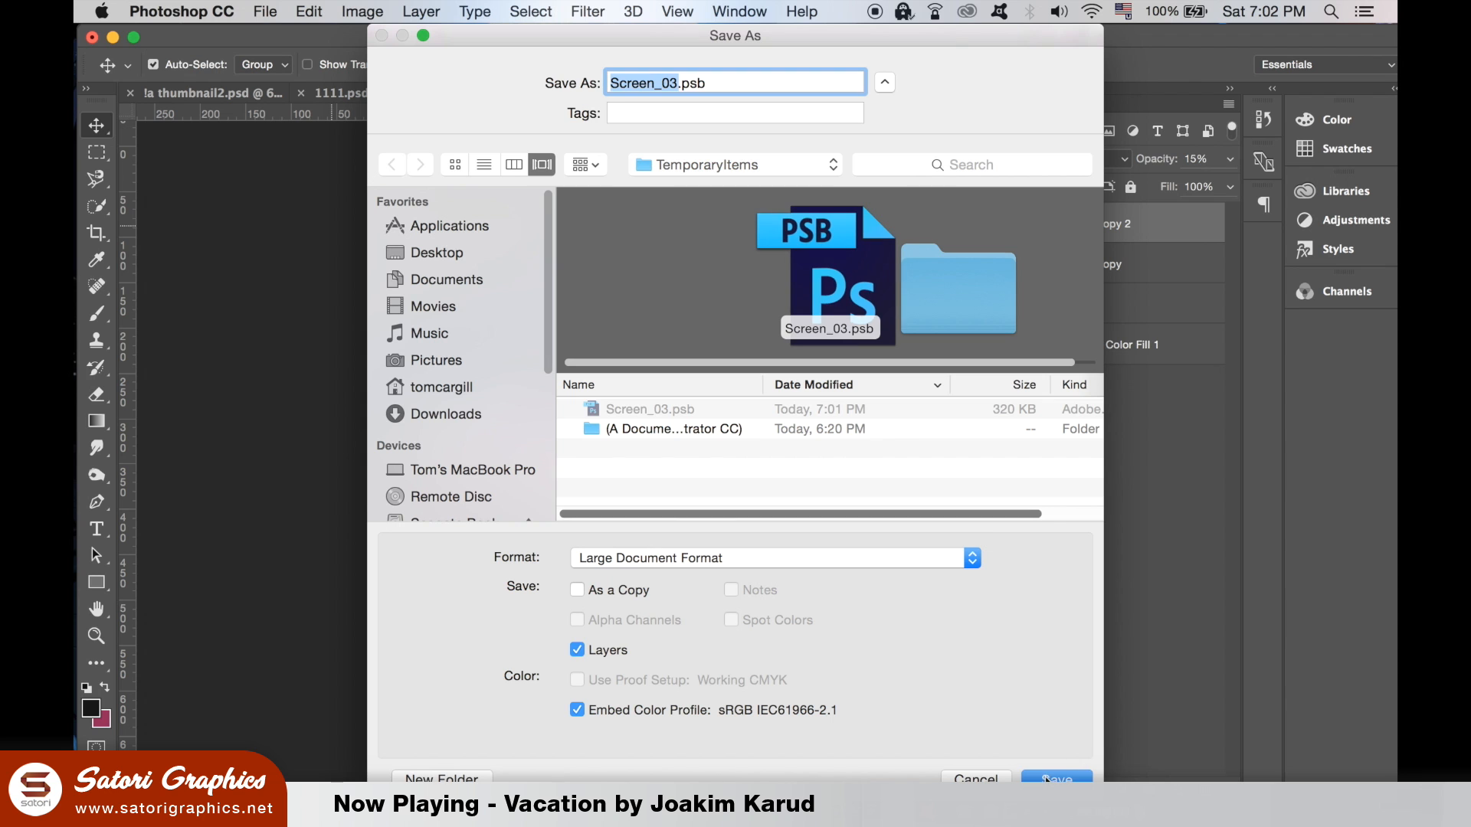
left_click(1053, 779)
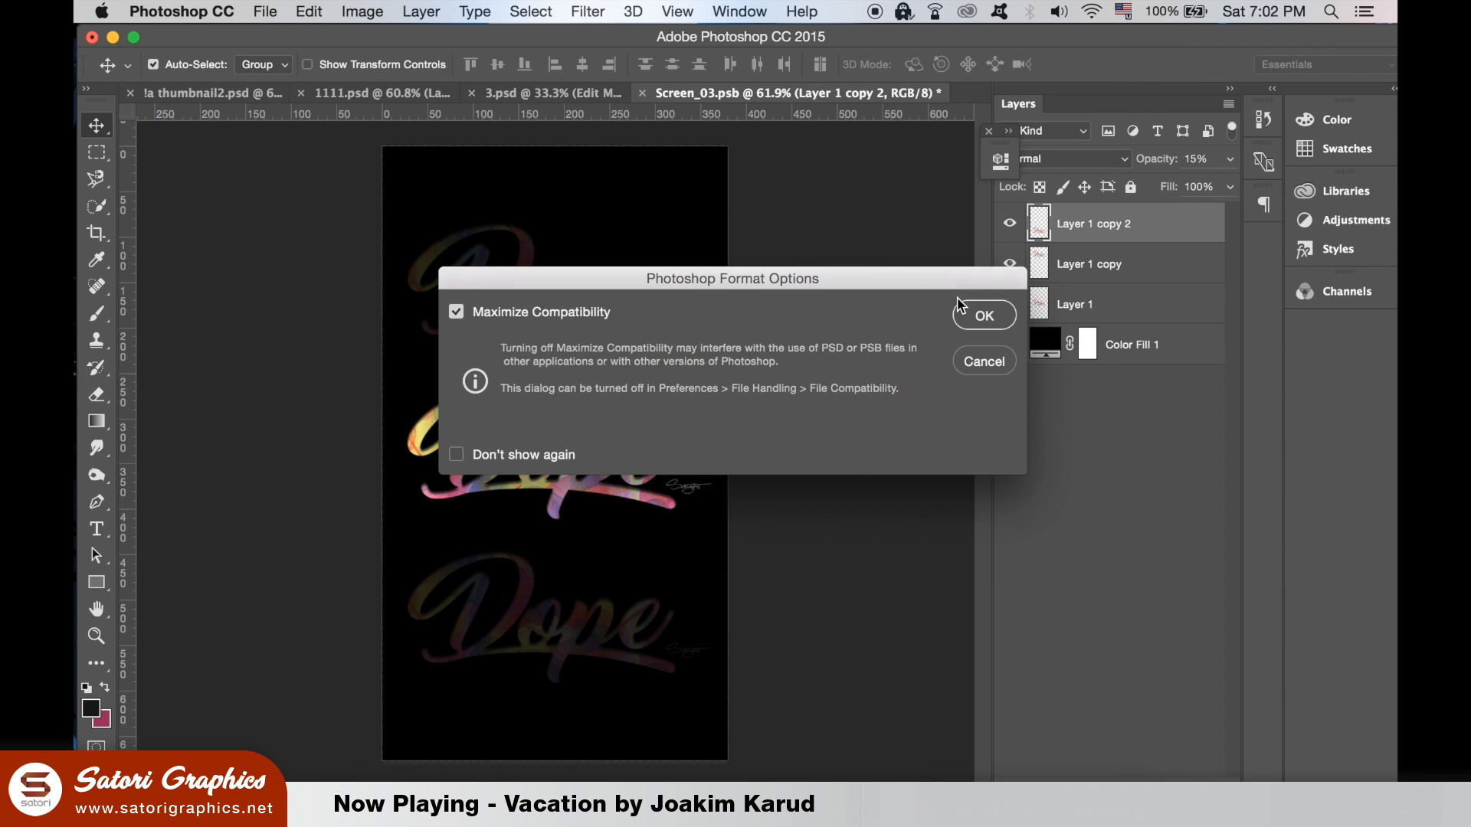
left_click(982, 315)
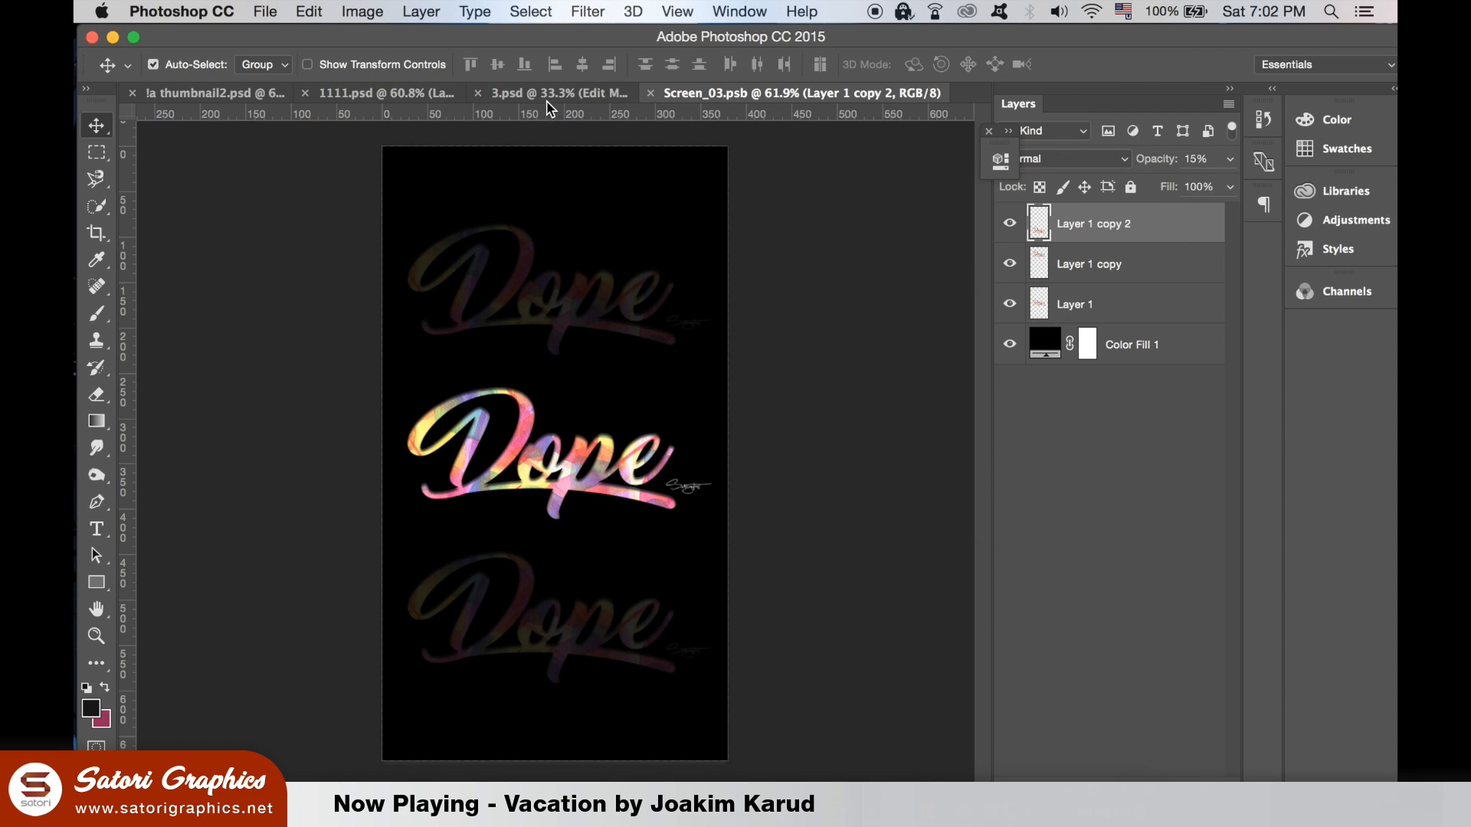